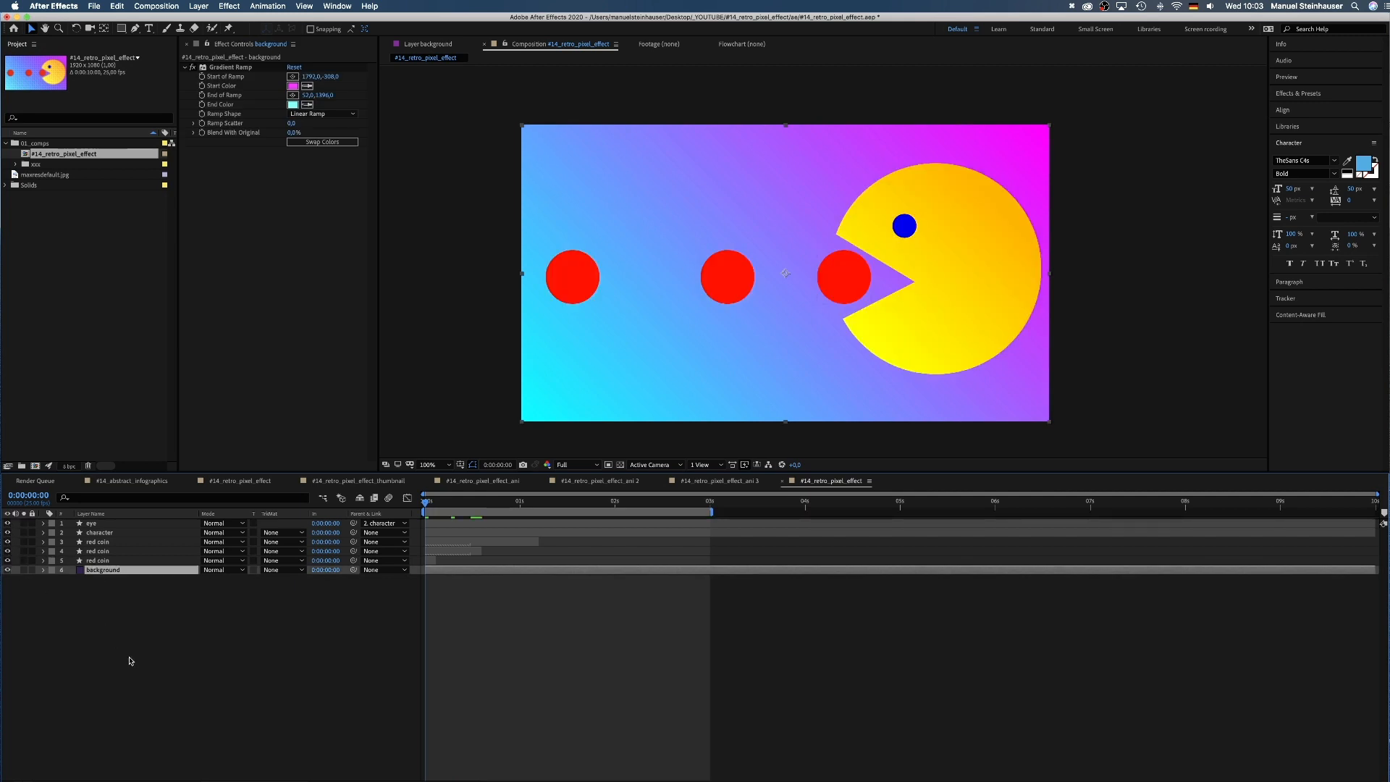
Turn on the grid overlay from Grid and Guide Options and enable View > Snap to Grid
left_click(459, 464)
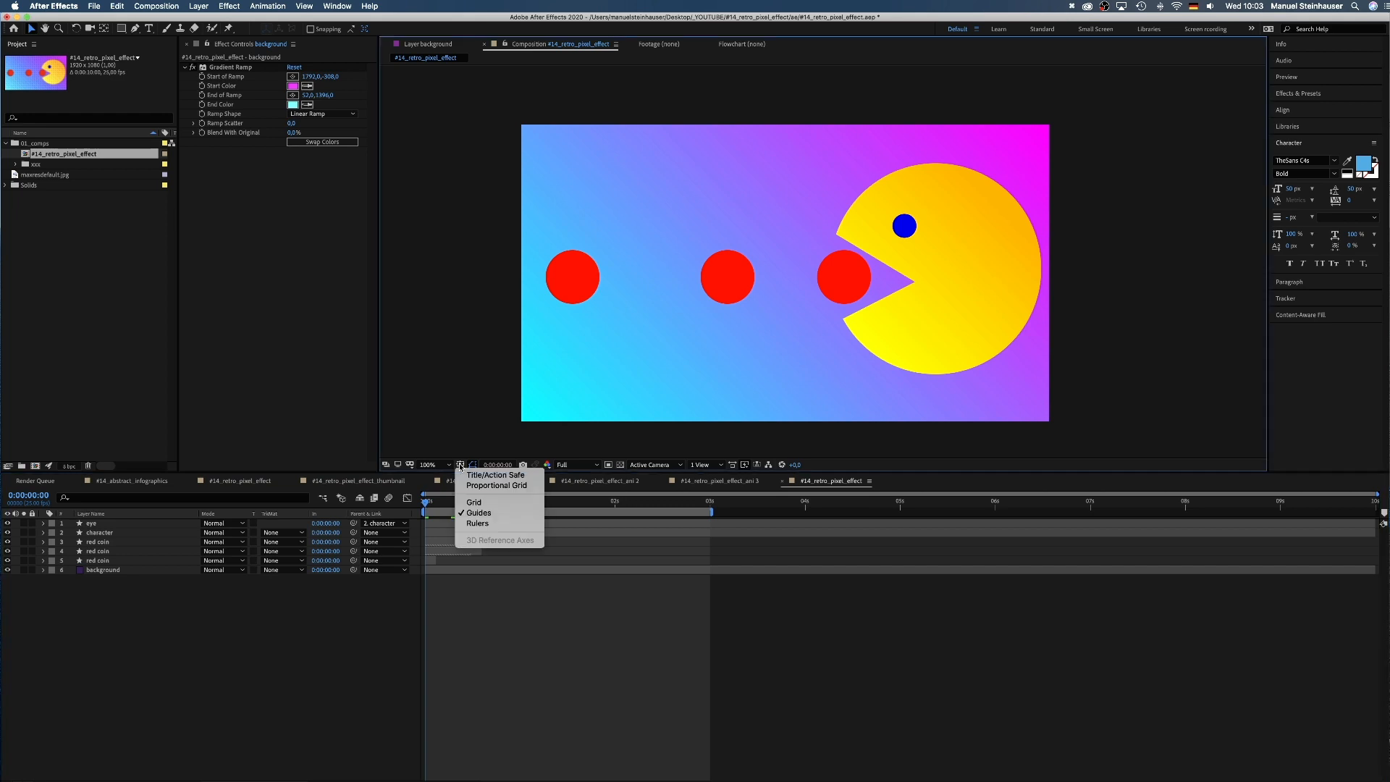
left_click(473, 502)
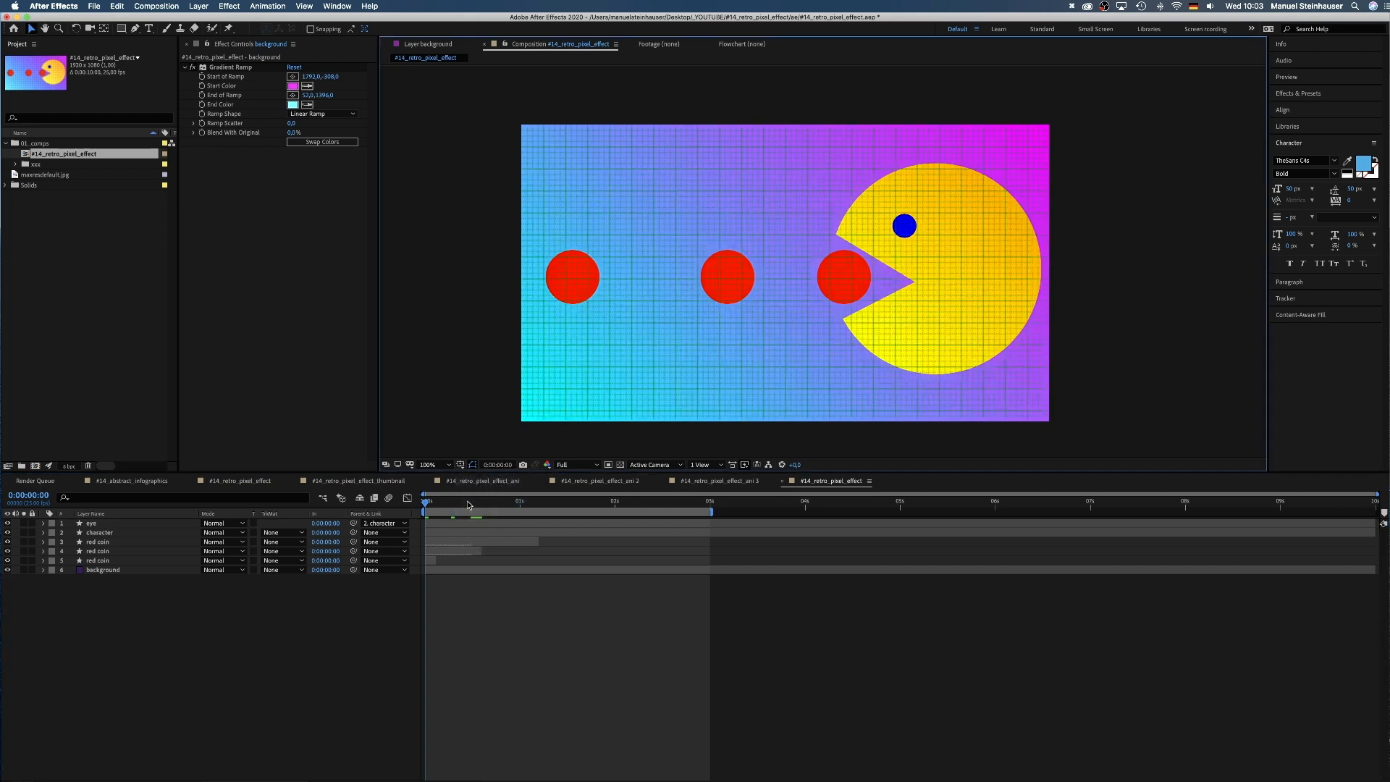
left_click(304, 7)
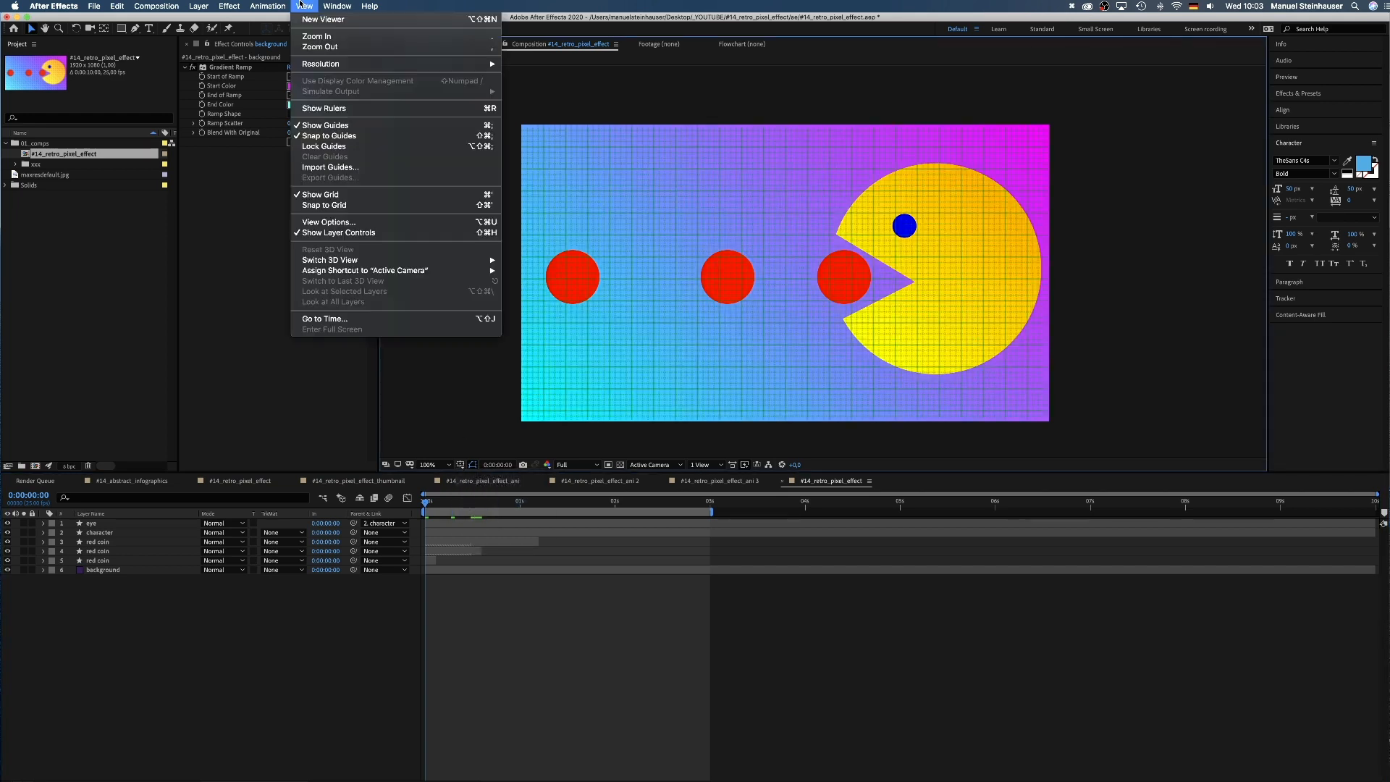
mouse_move(324, 205)
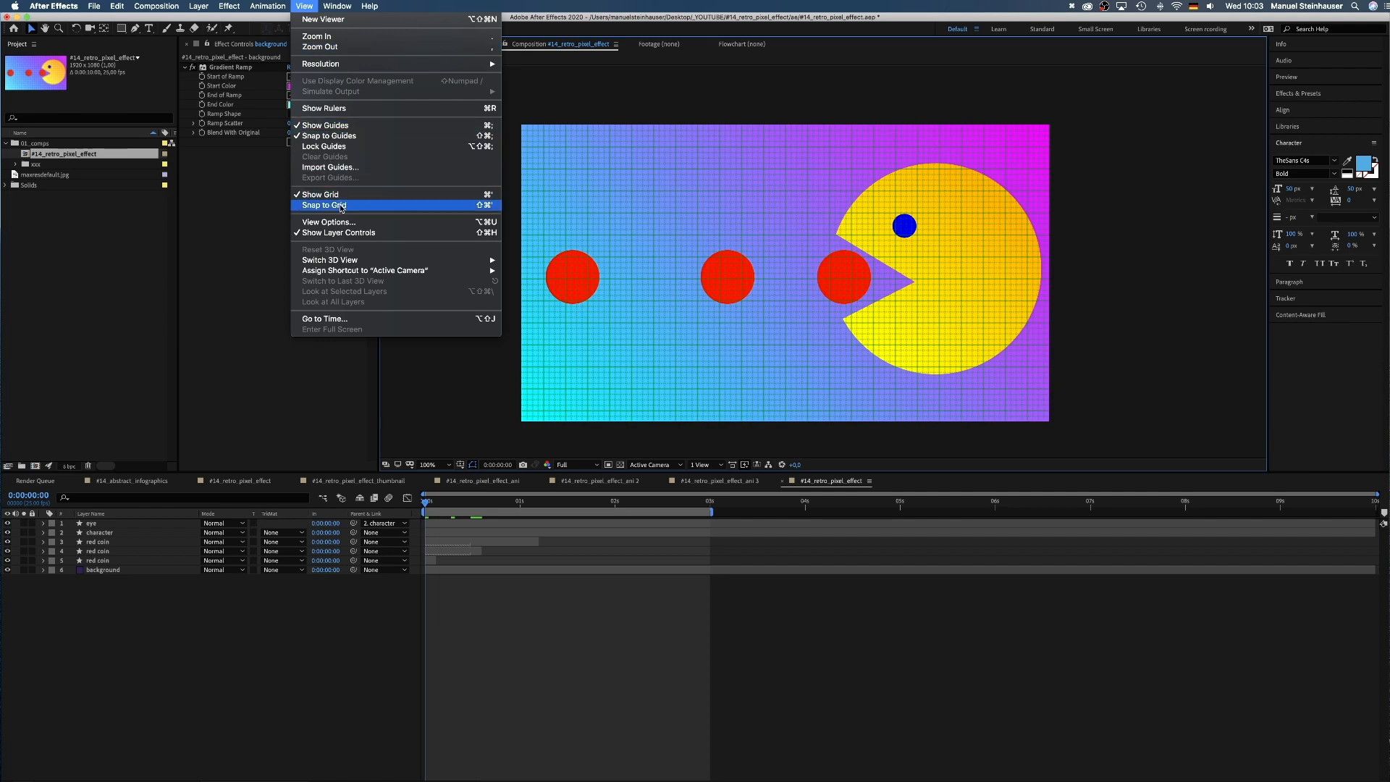
left_click(323, 205)
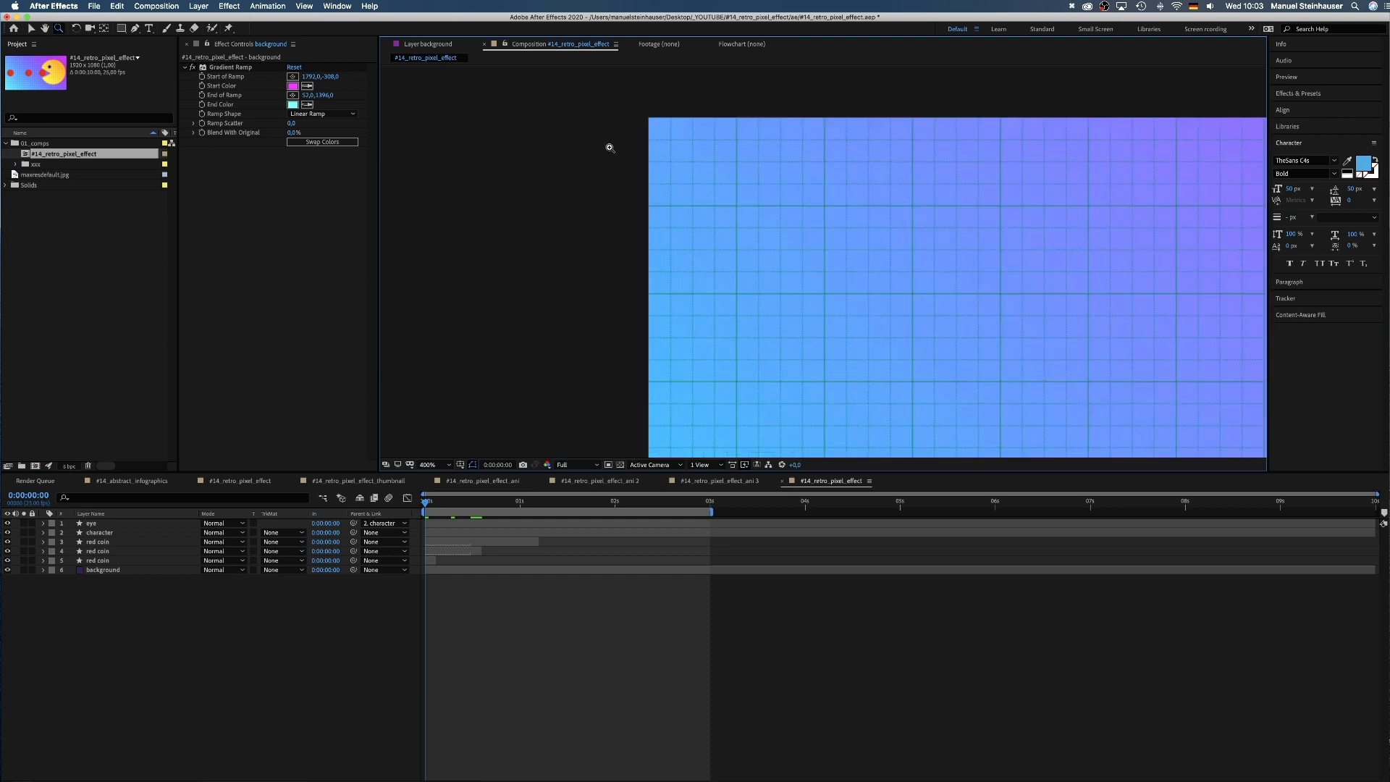
Zoom in on the top-left grid cells and open the square's radial gradient fill colours
left_click(437, 465)
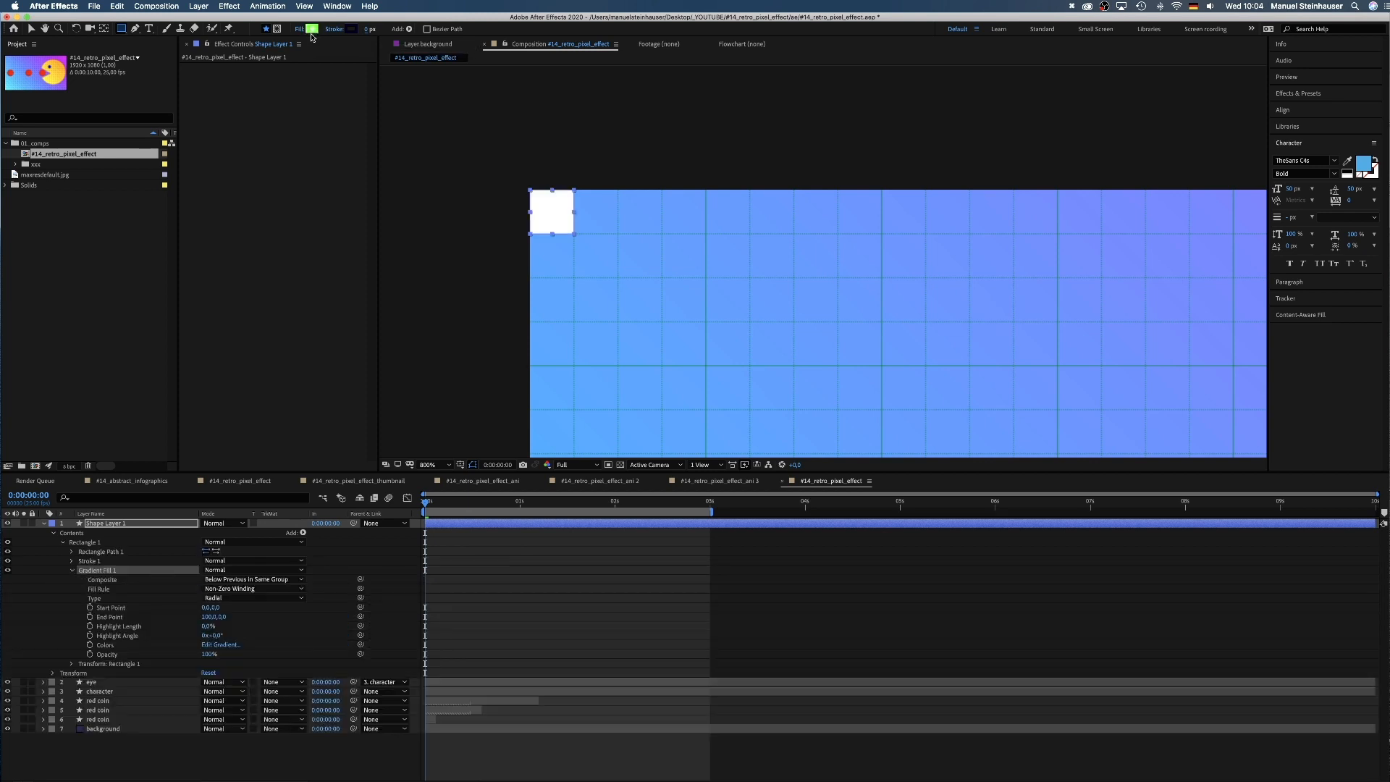
left_click(219, 645)
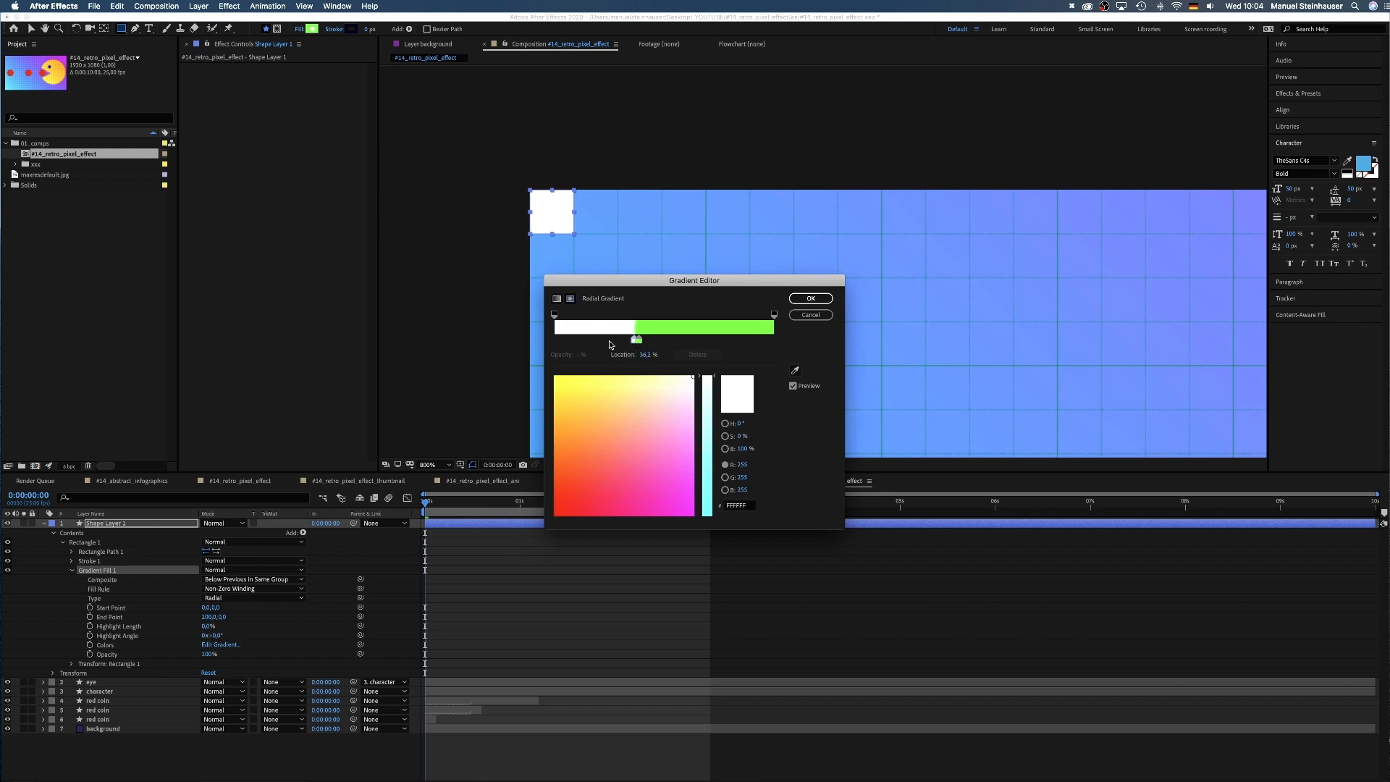
Move the gradient stops, recolour them white and black, and confirm the gradient
left_click_drag(637, 339, 556, 338)
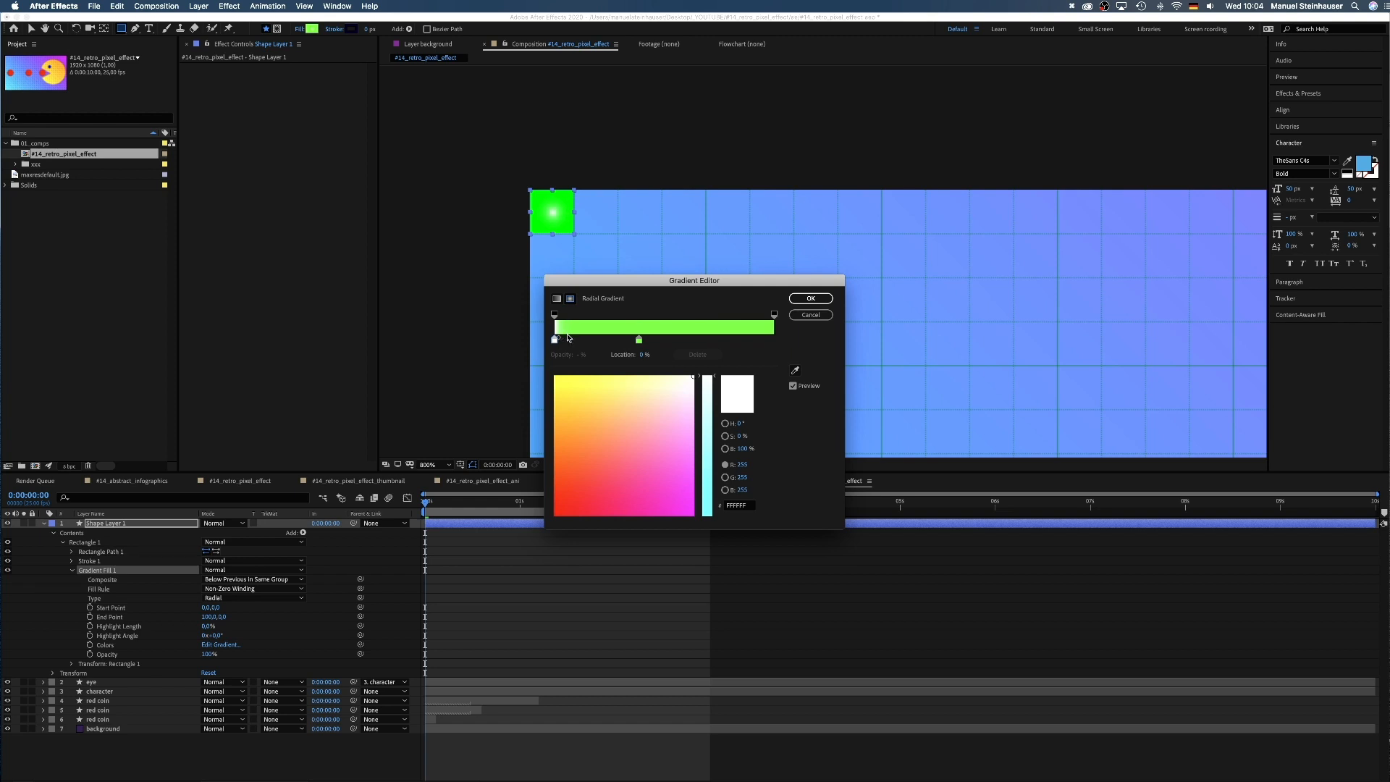
left_click(599, 339)
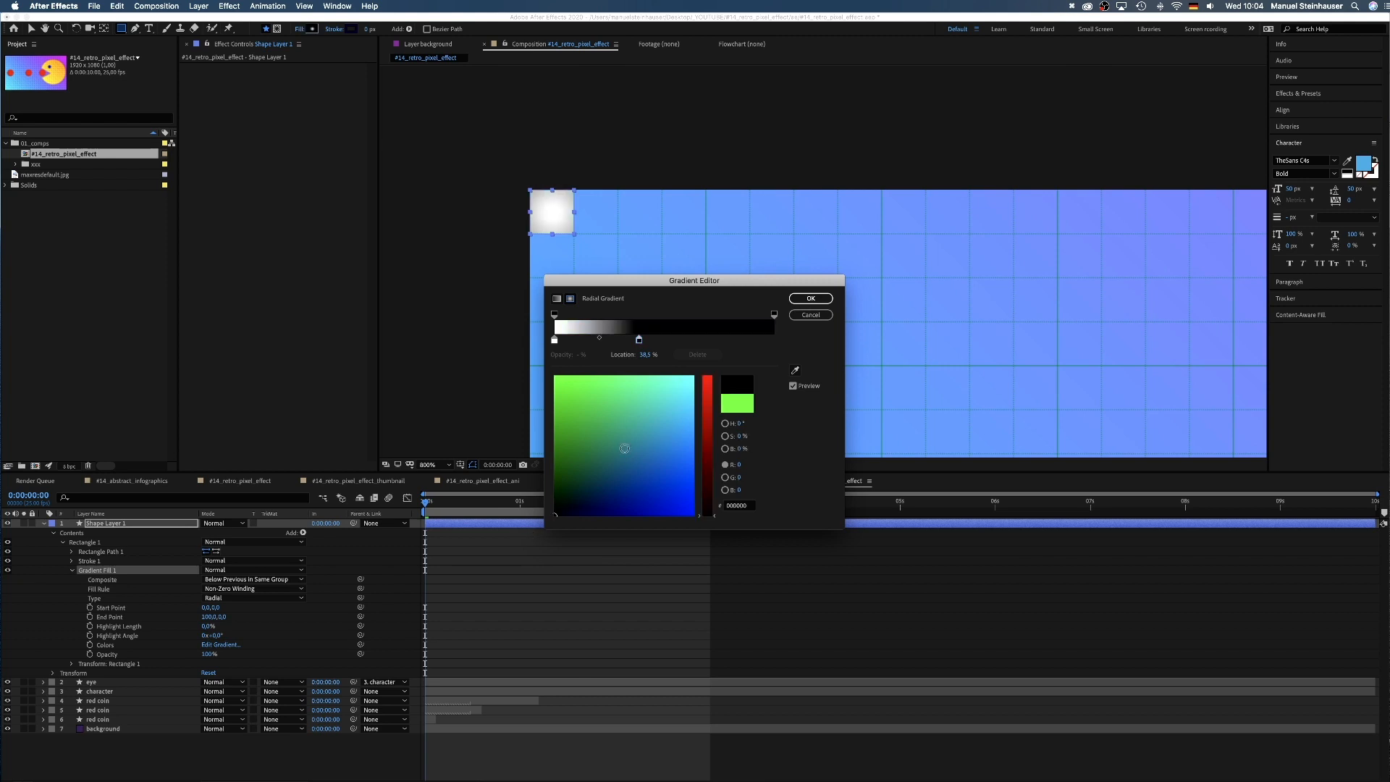
left_click(810, 298)
type("p")
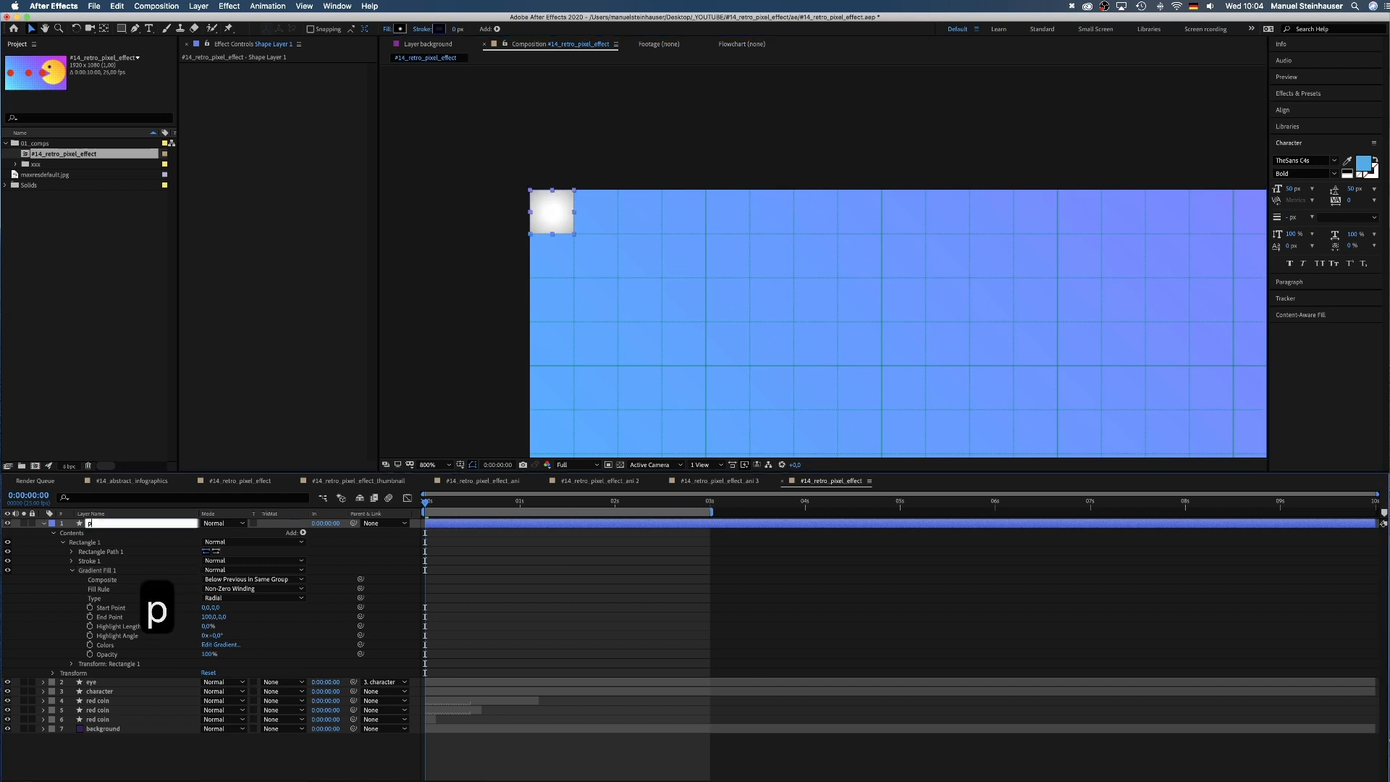
Rename the square shape layer to 'pixel'
type("ixel")
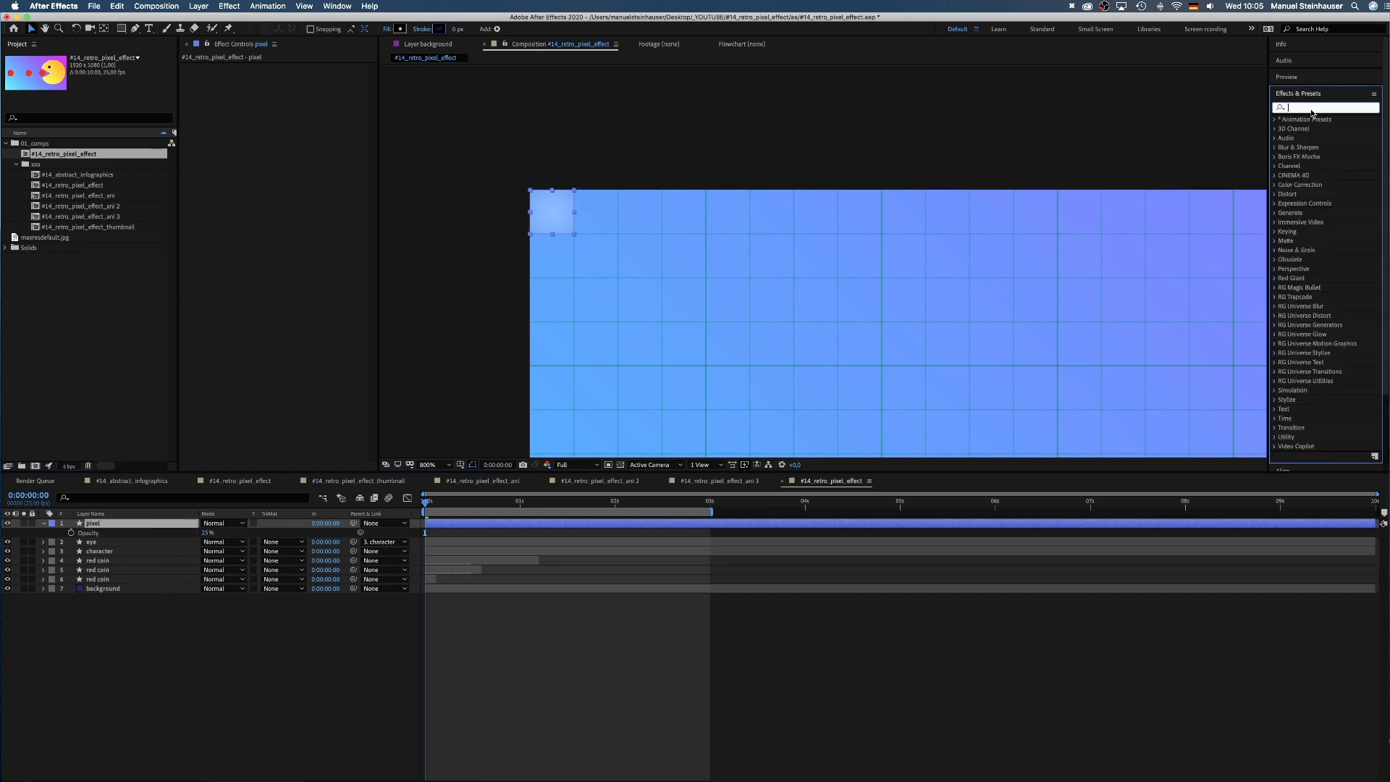
Apply CC RepeTile to the pixel layer with Expand Right 1920 and Expand Down 1080
type("cc re")
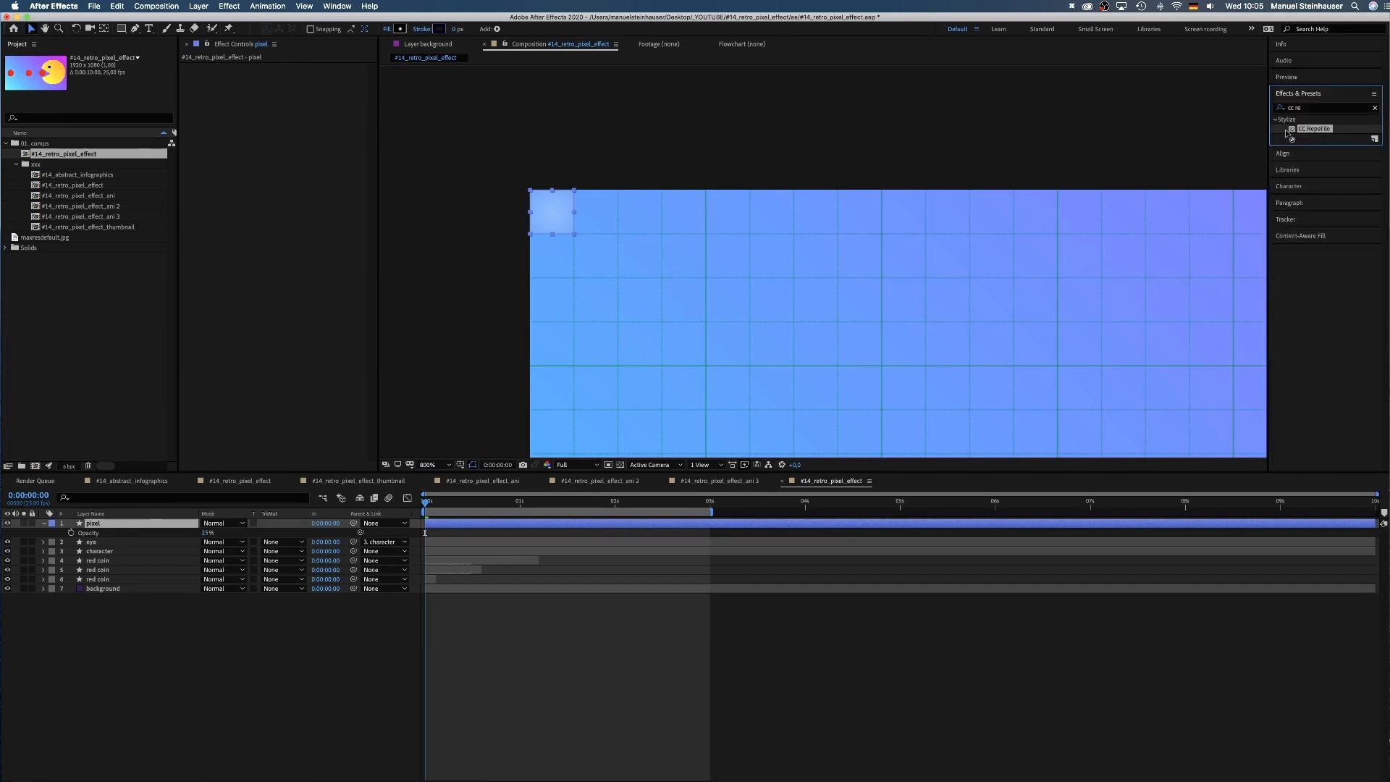
double_click(1316, 129)
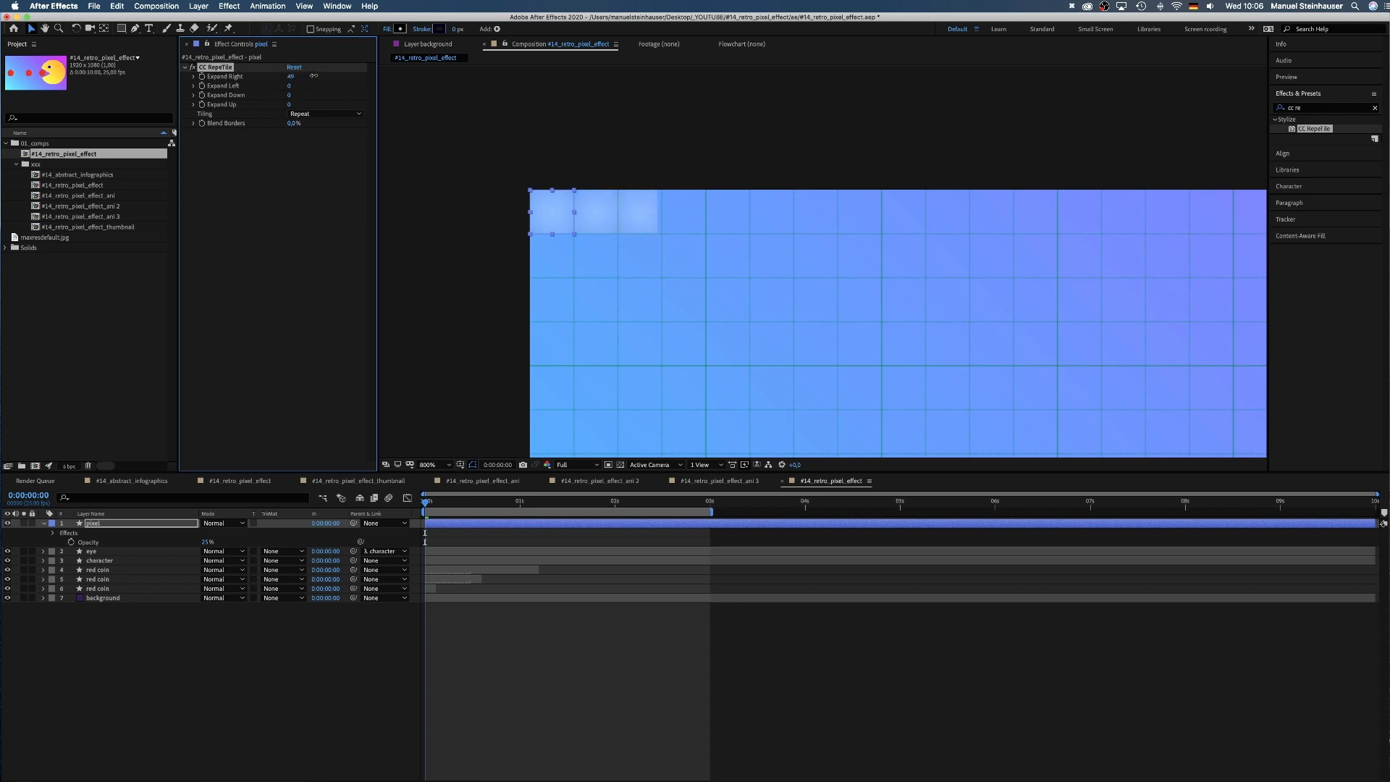
left_click_drag(292, 76, 320, 76)
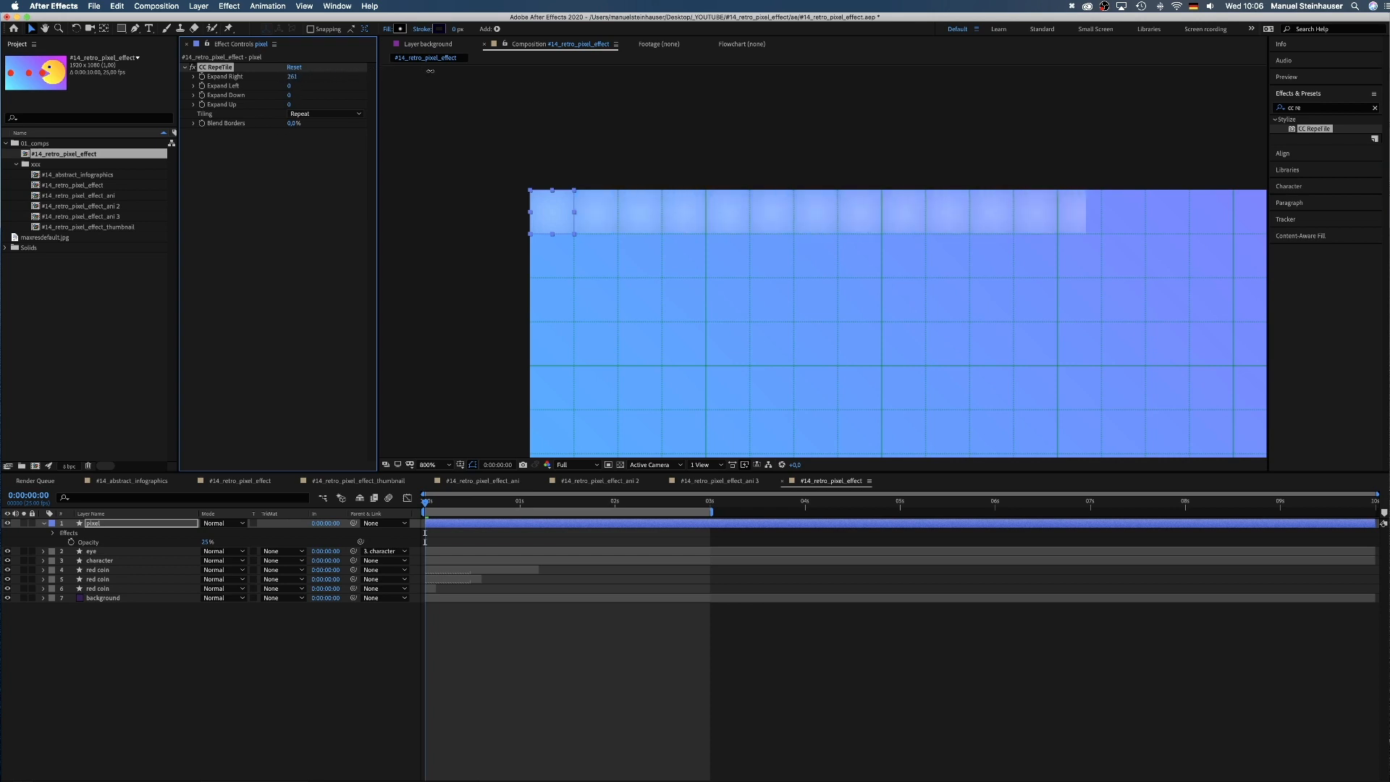
left_click(297, 76)
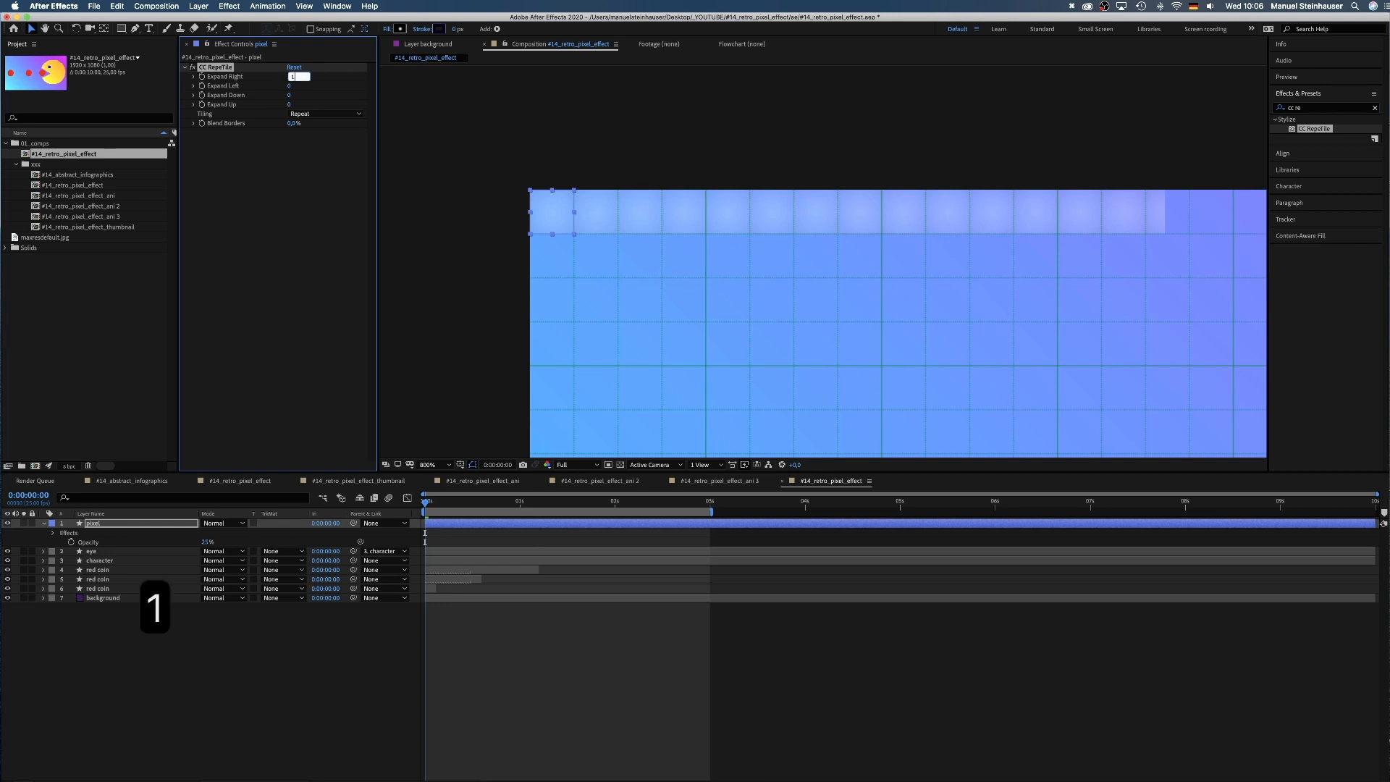
type("1920")
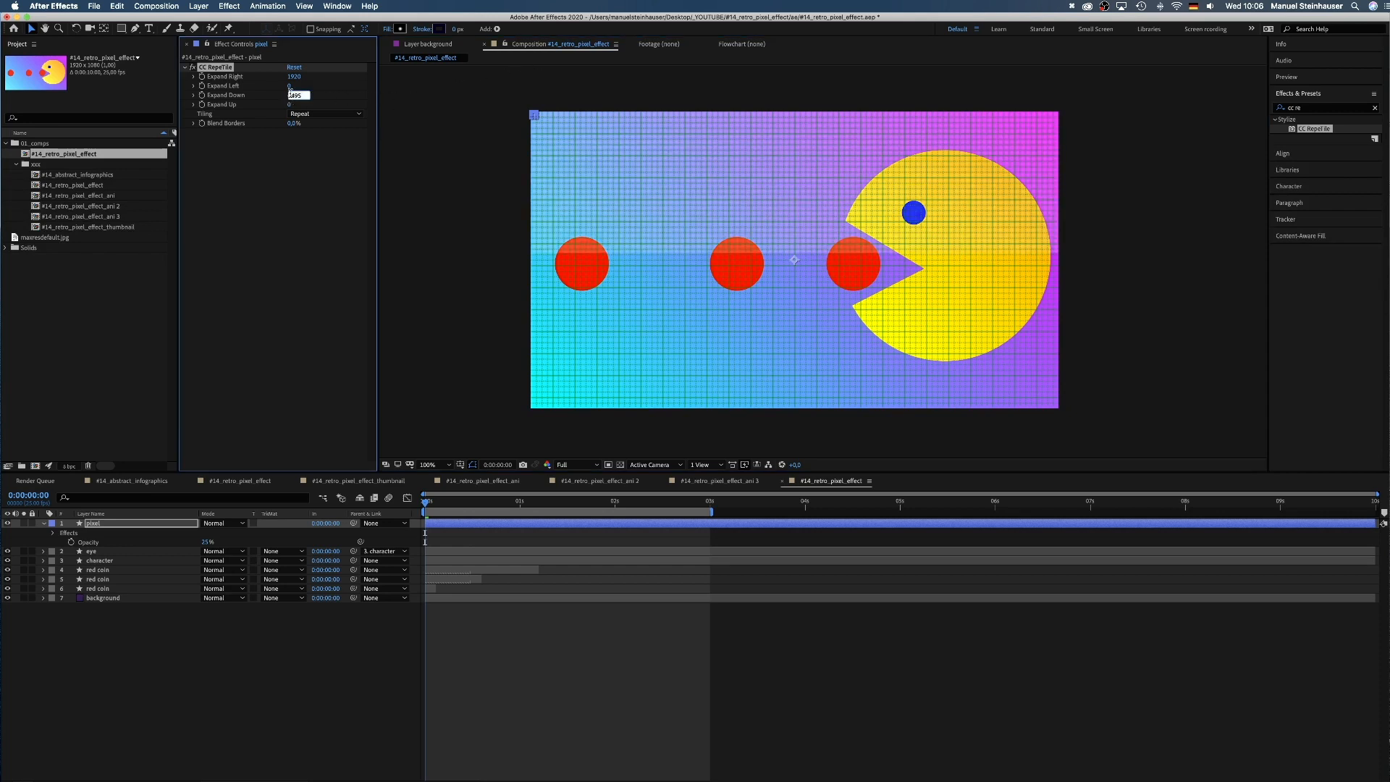
type("1080")
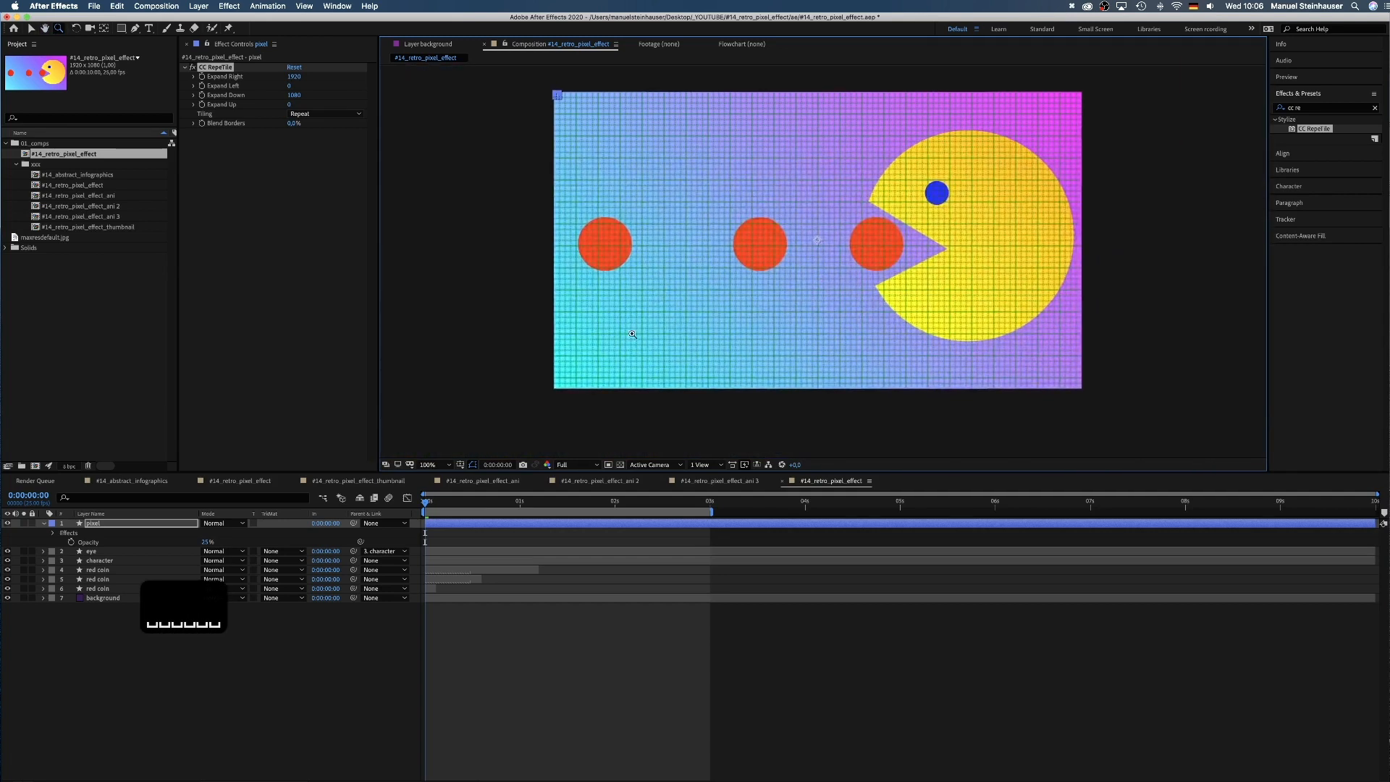
Set the pixel layer's blend mode to Linear Burn
left_click(224, 522)
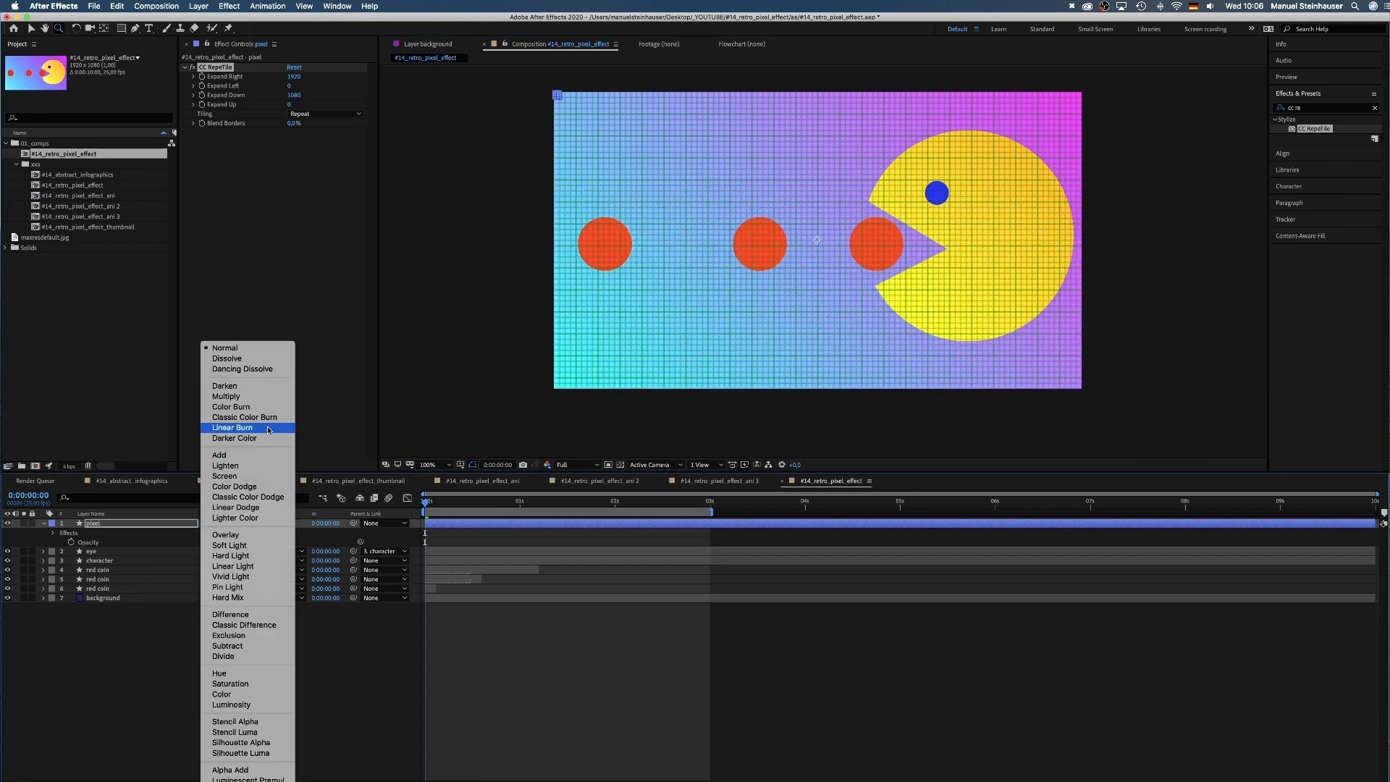
left_click(233, 427)
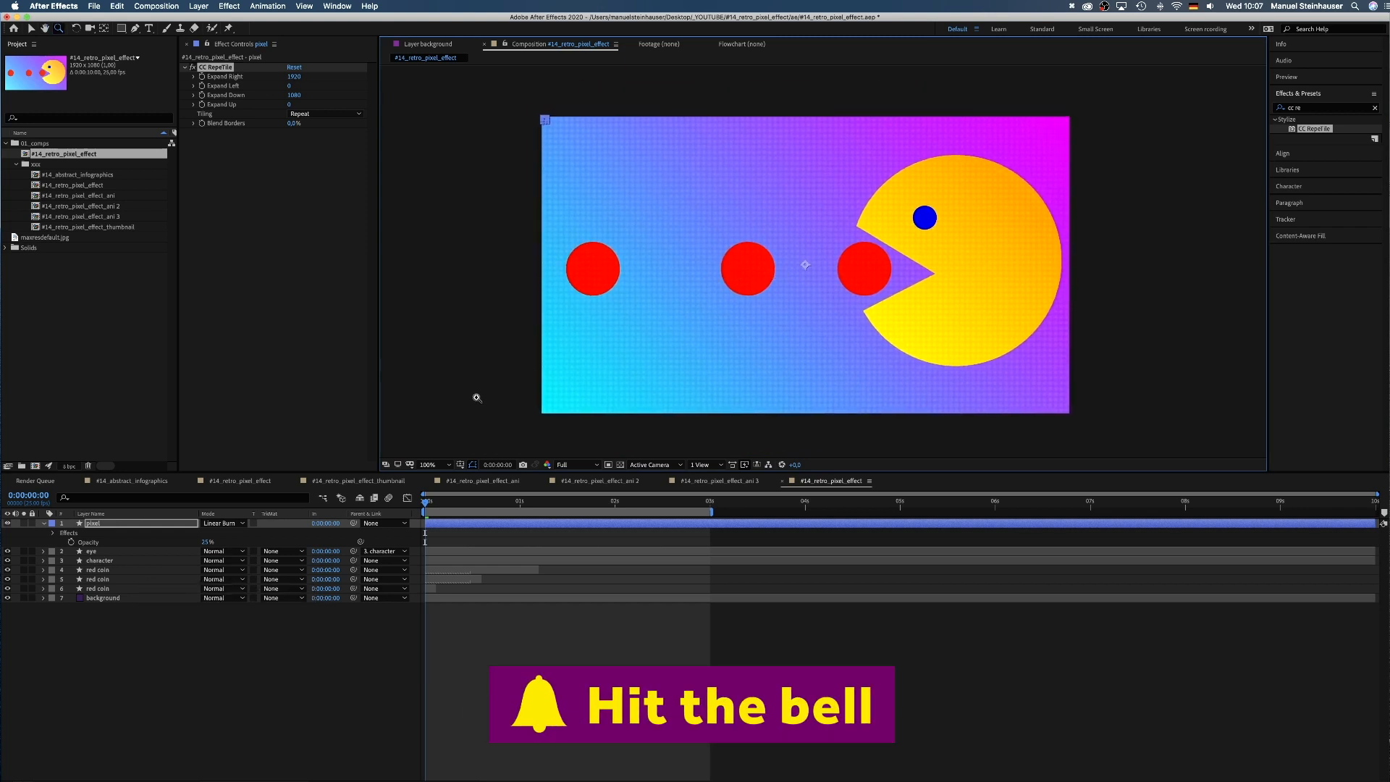
Create a new adjustment layer via Layer > New and start searching Effects & Presets
left_click(198, 5)
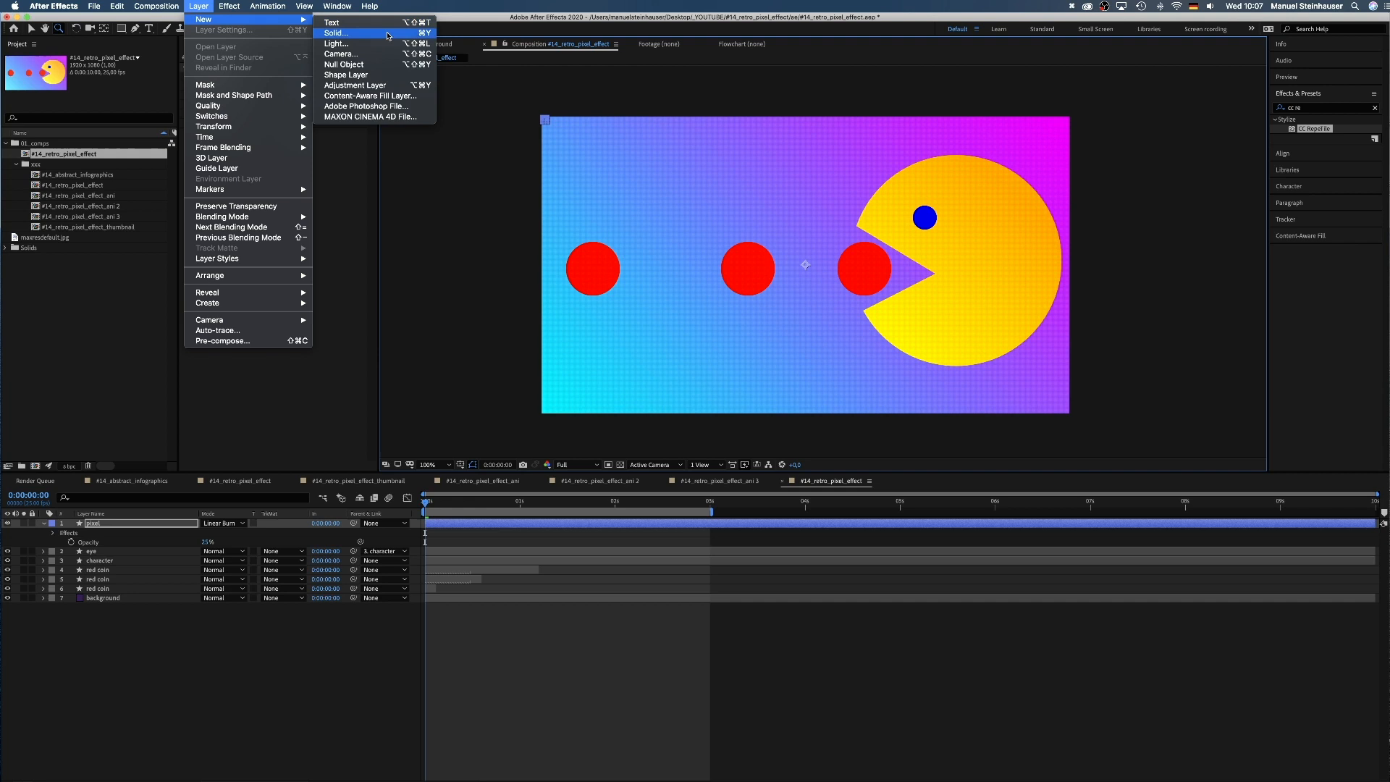
left_click(355, 84)
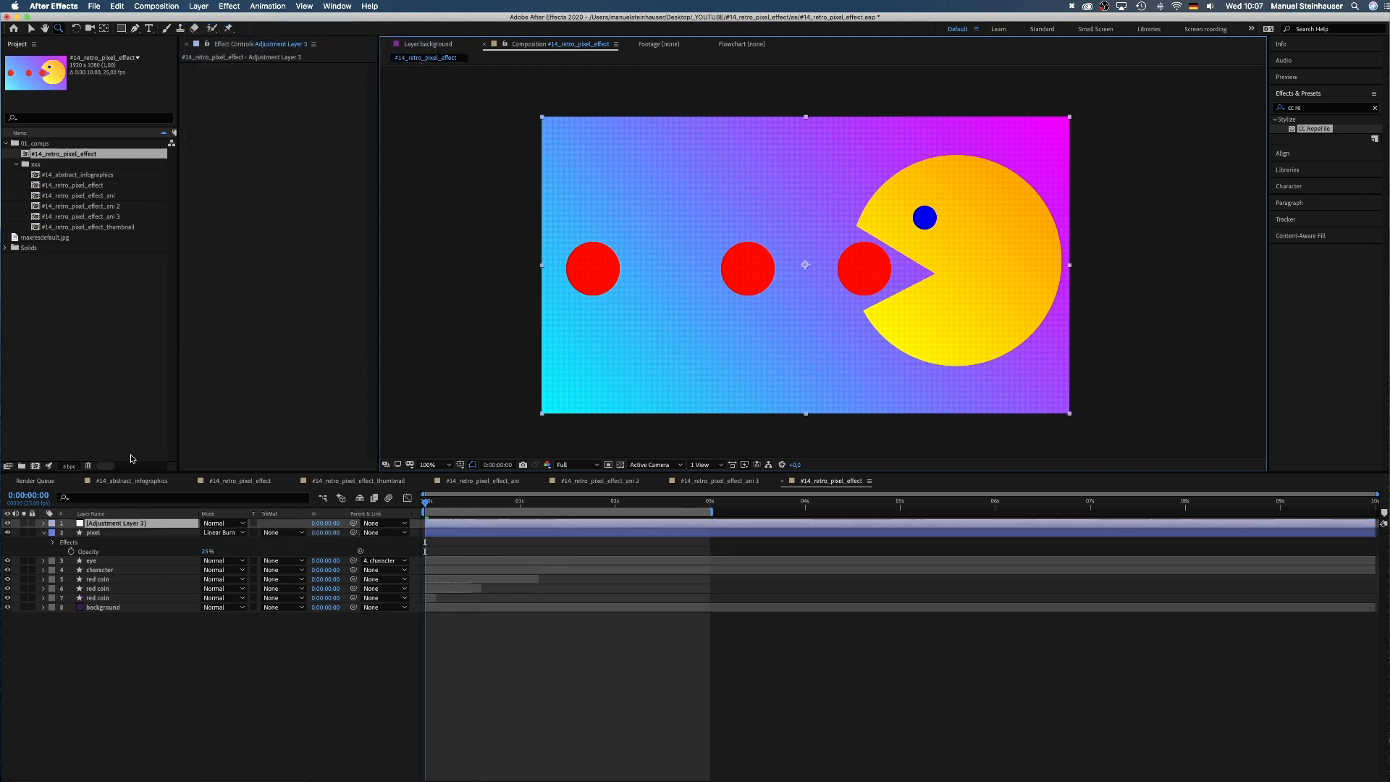
type("eff")
type("mosaic")
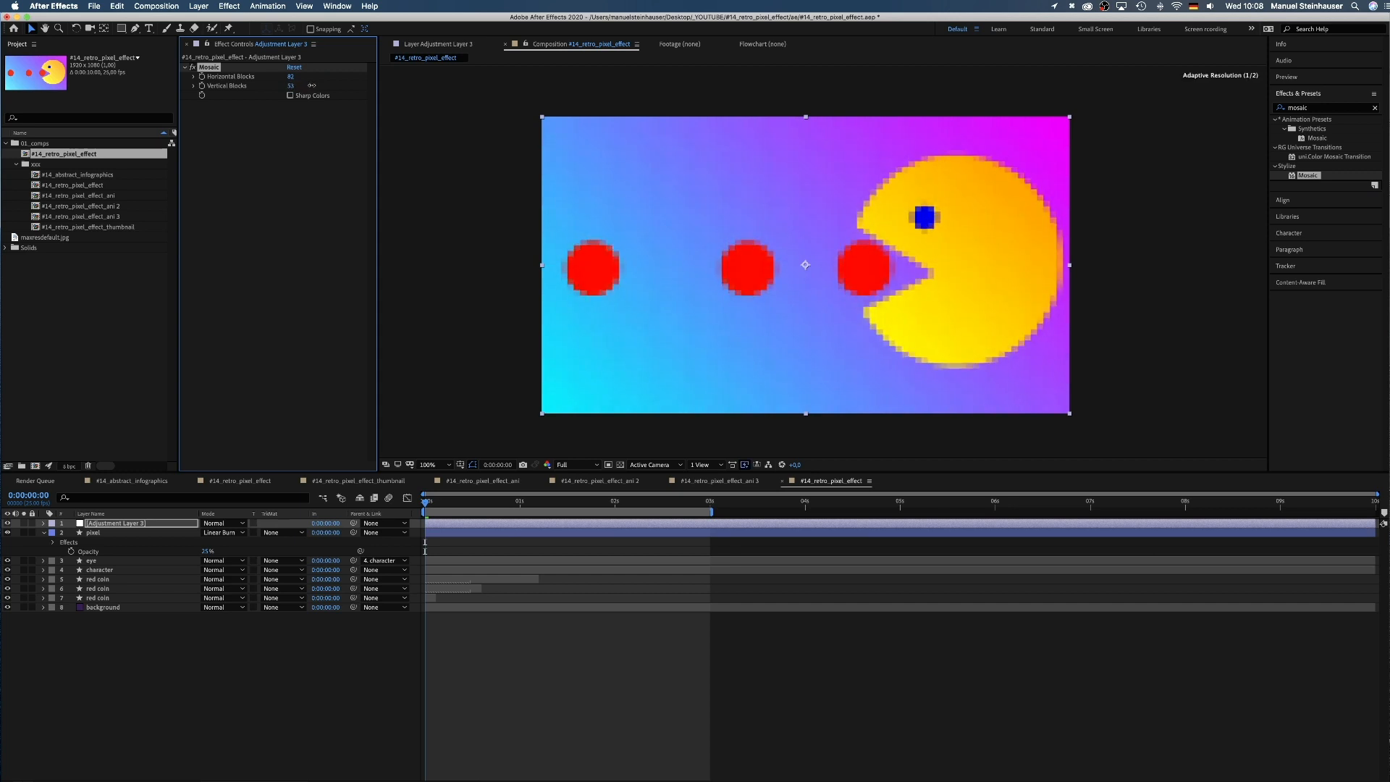
Zoom to 800%, set Mosaic to 96 horizontal and 54 vertical blocks, then return to 100%
left_click(461, 463)
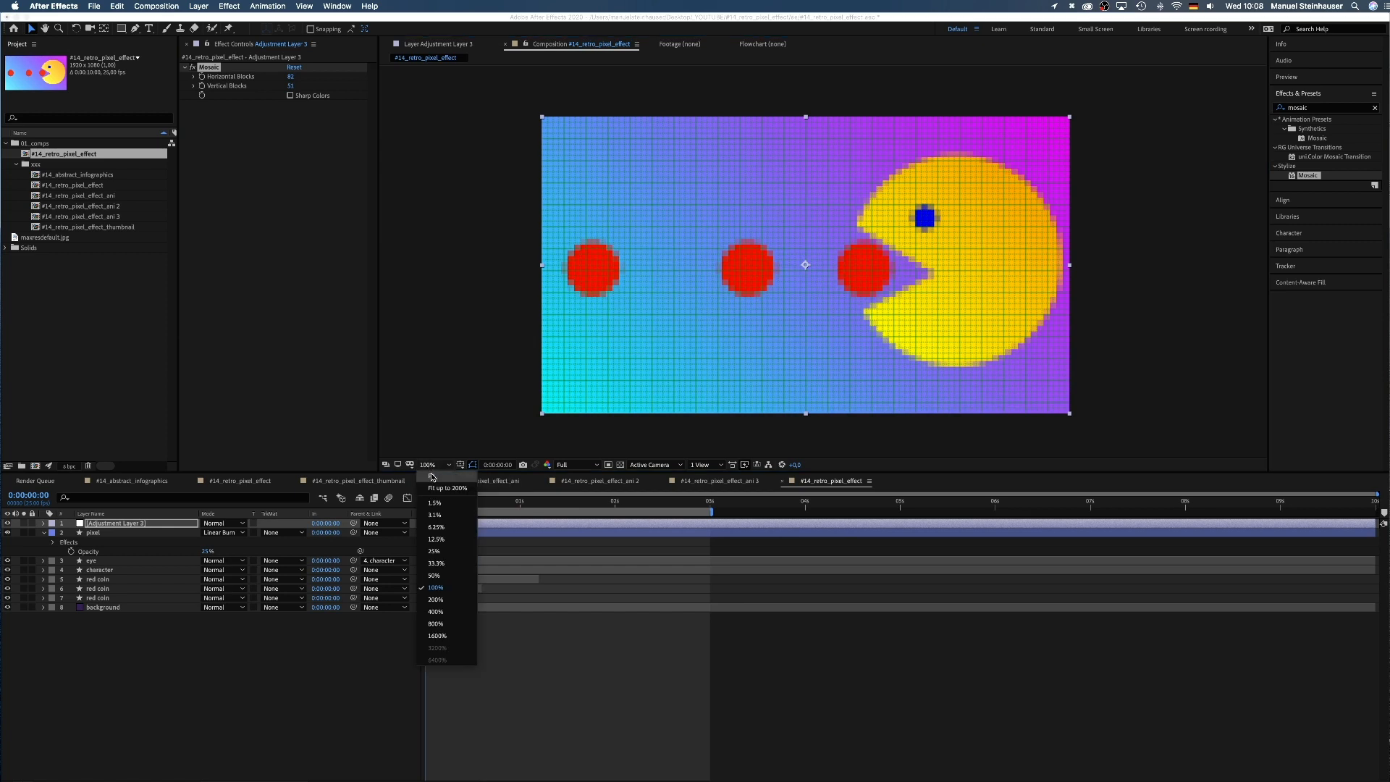
left_click(436, 624)
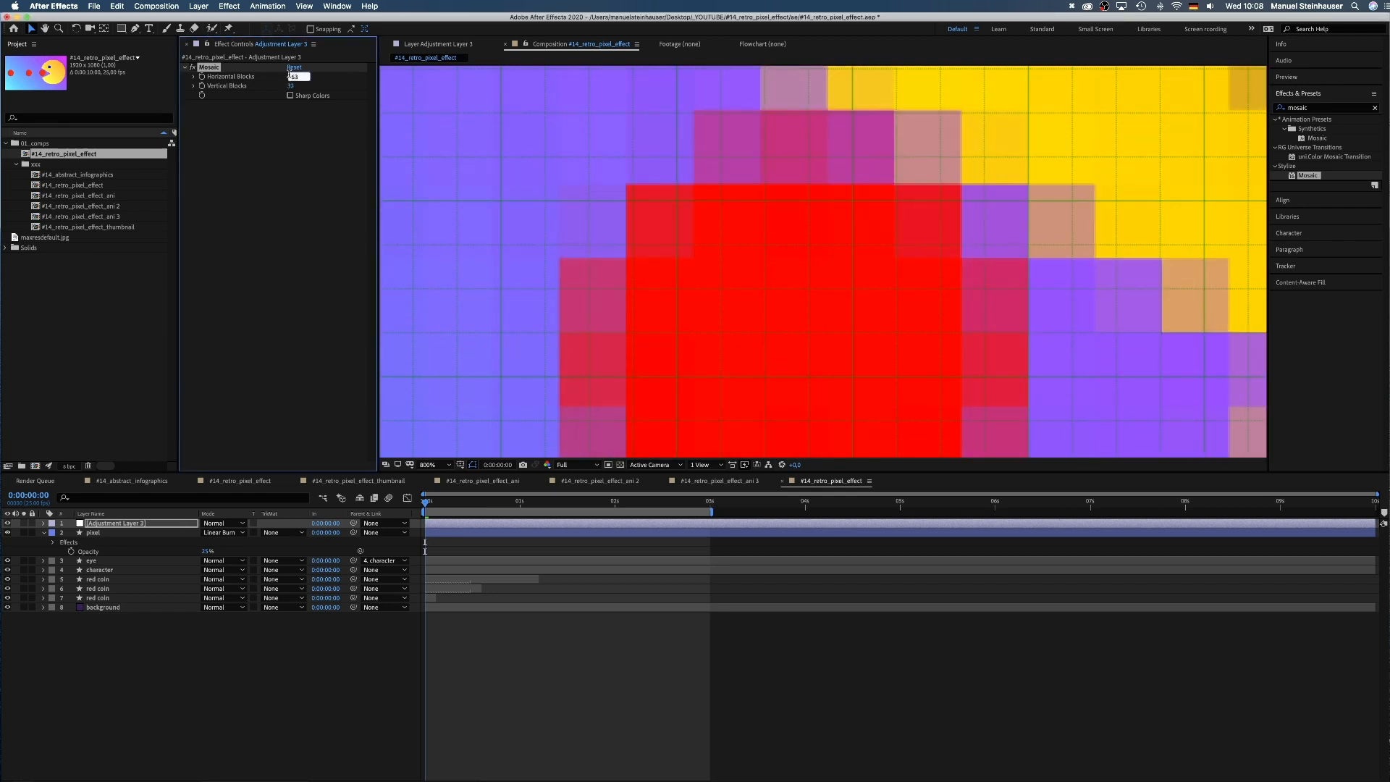
type("96")
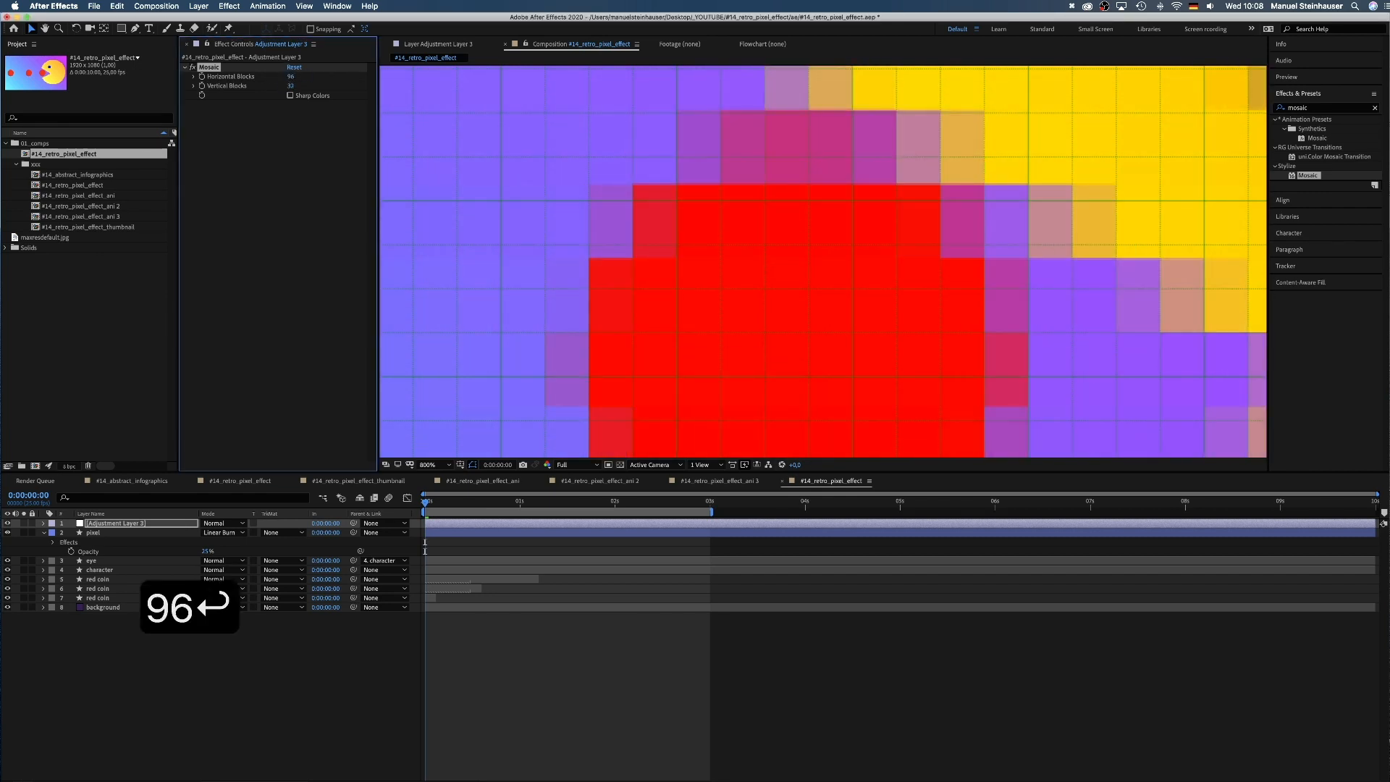
left_click(295, 85)
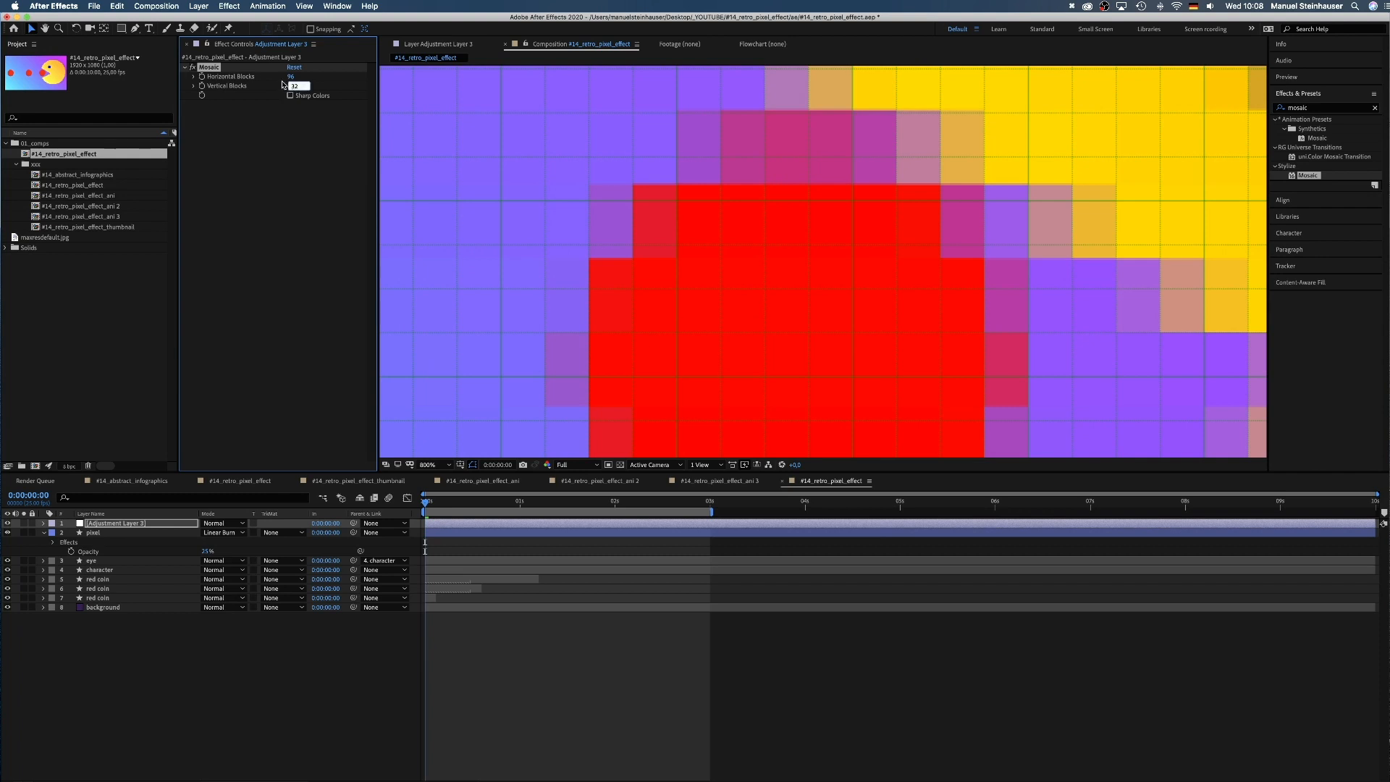
type("54")
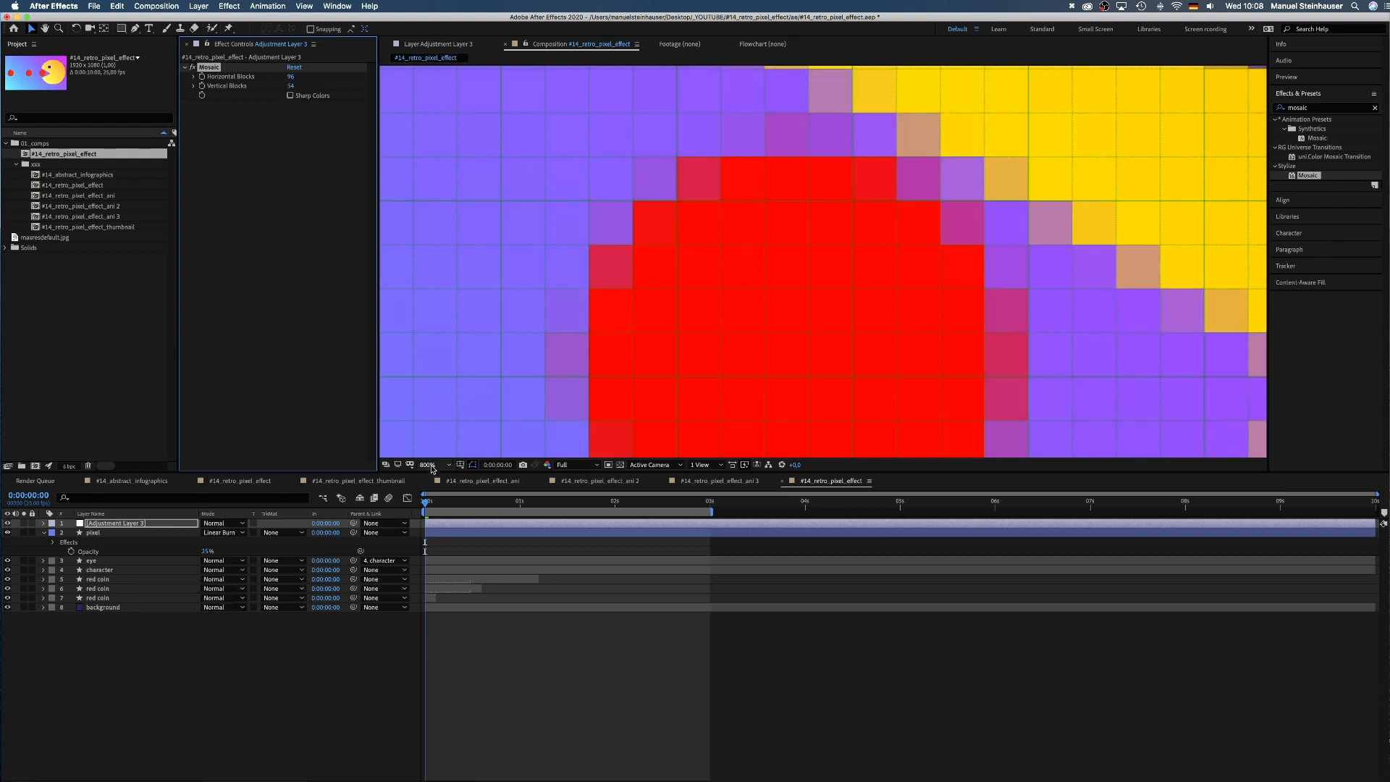
left_click(428, 465)
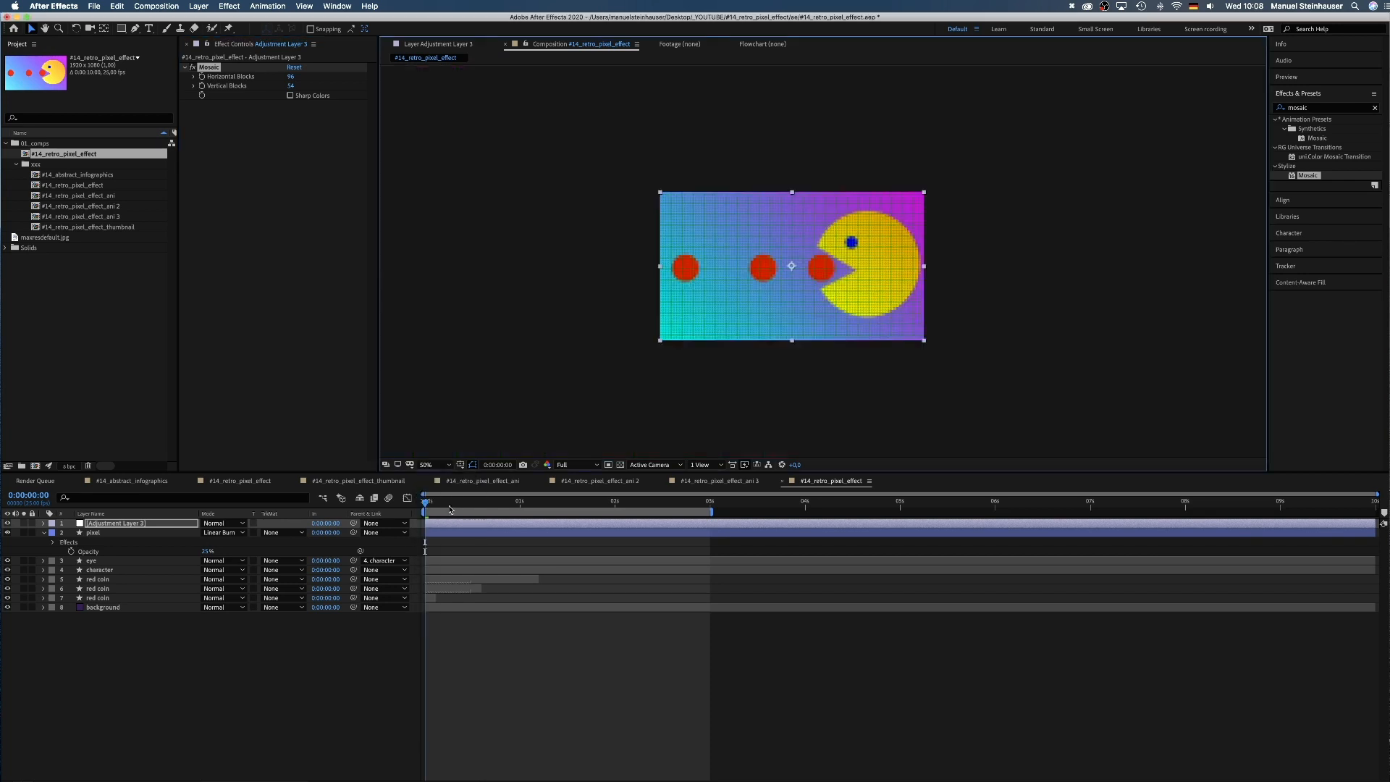
left_click(434, 465)
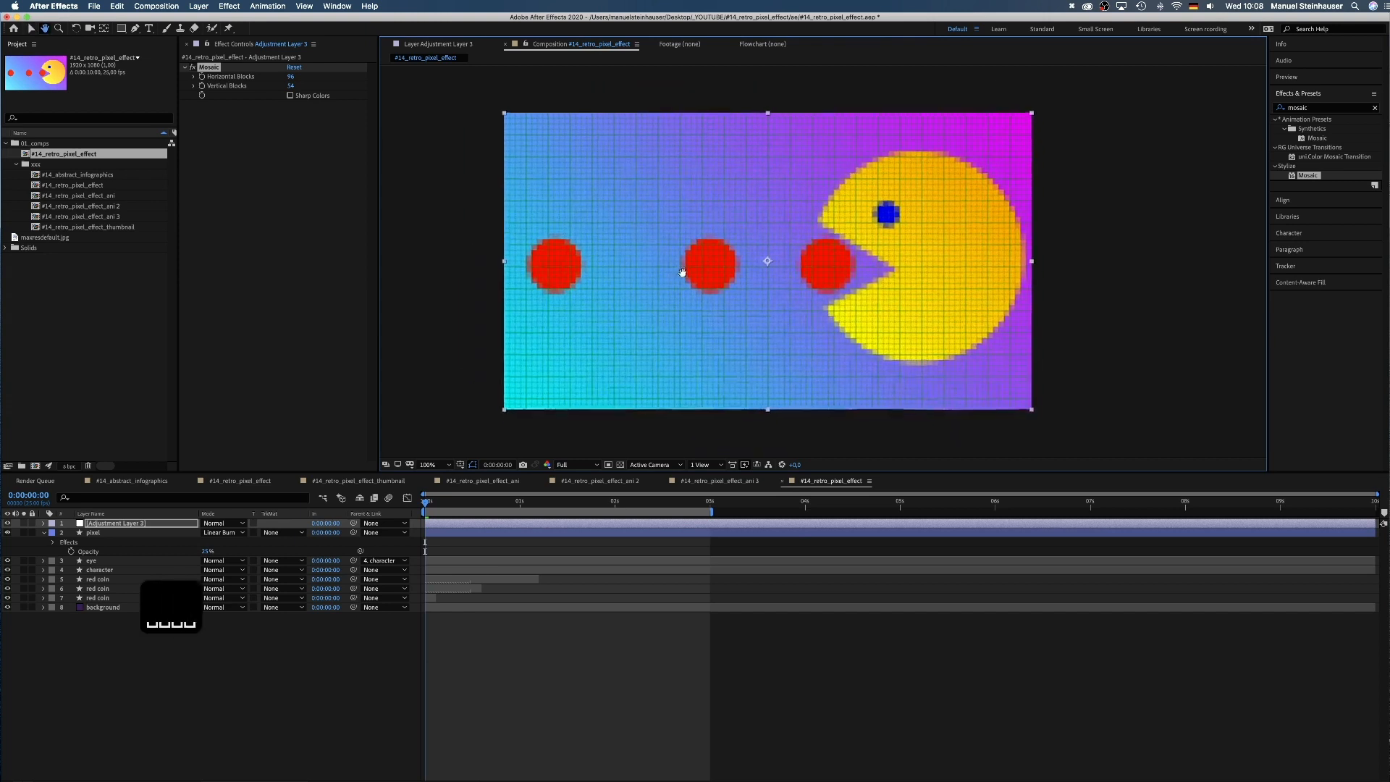
Hide the view grid overlay from the Grid and Guide Options menu
left_click(457, 465)
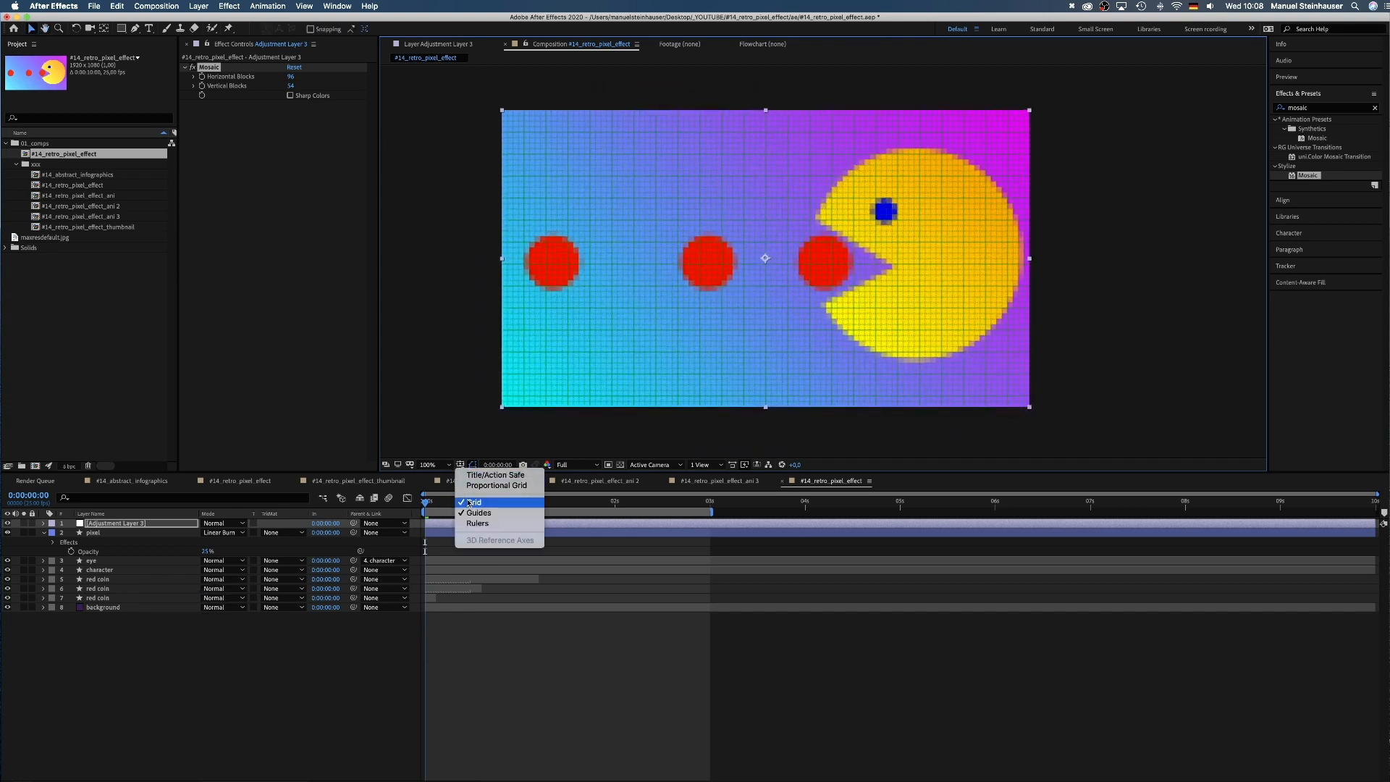
left_click(475, 502)
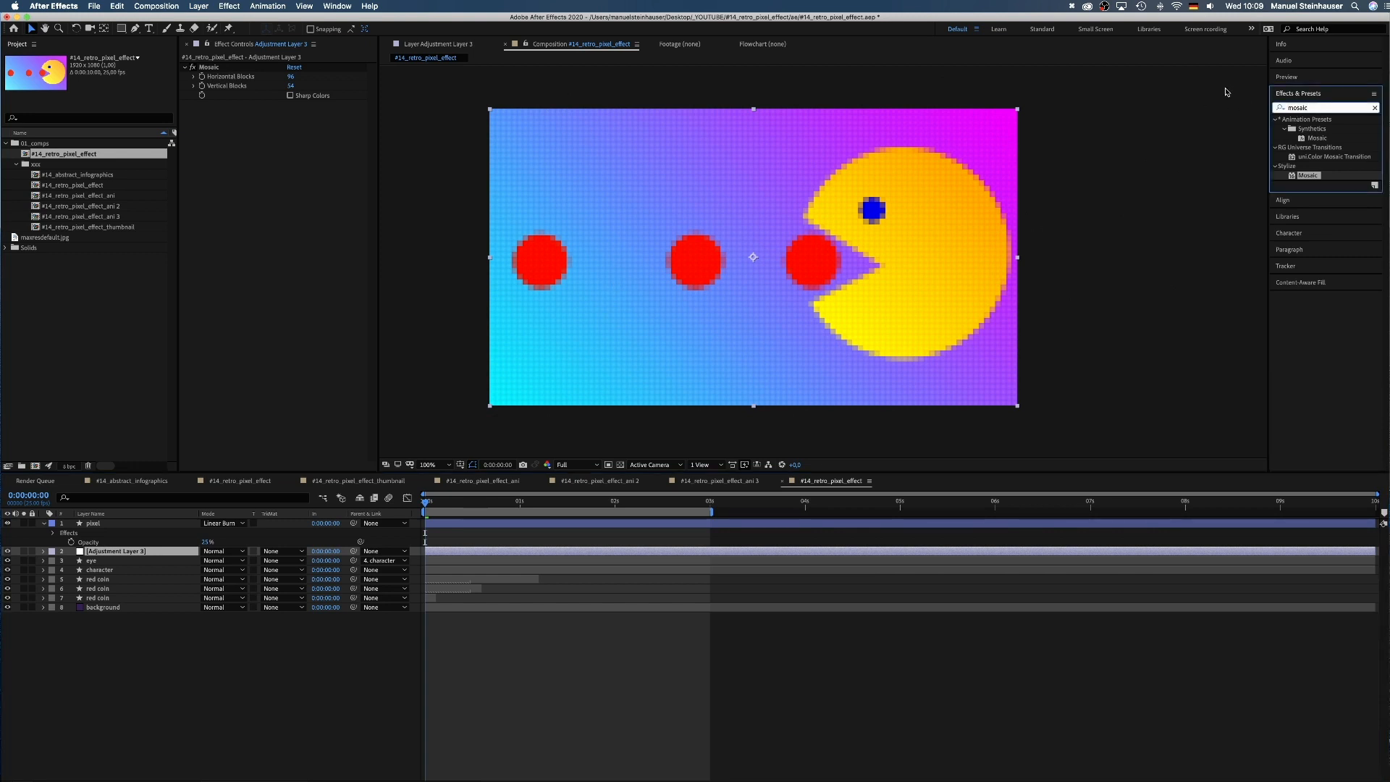
Apply Posterize to the adjustment layer and raise its Level to about 29
type("posterize")
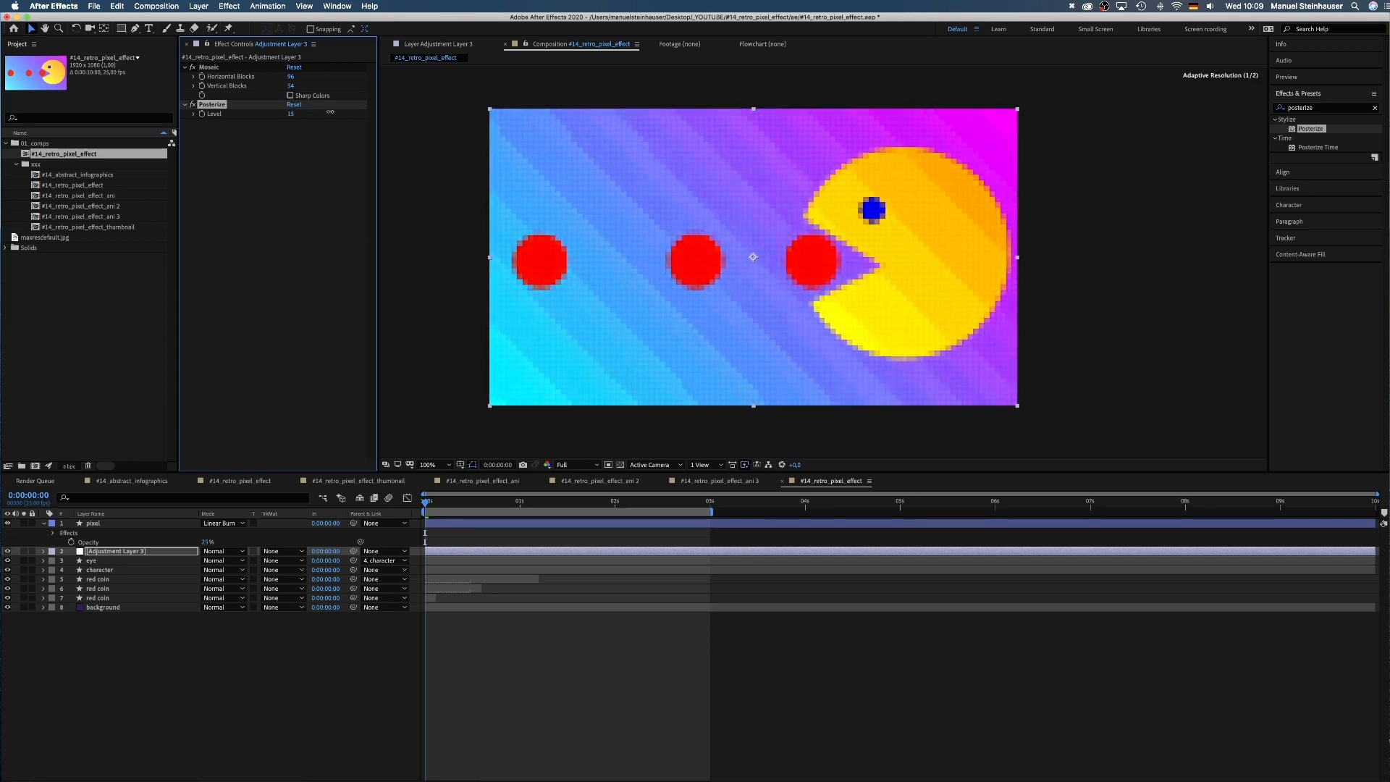
left_click(291, 114)
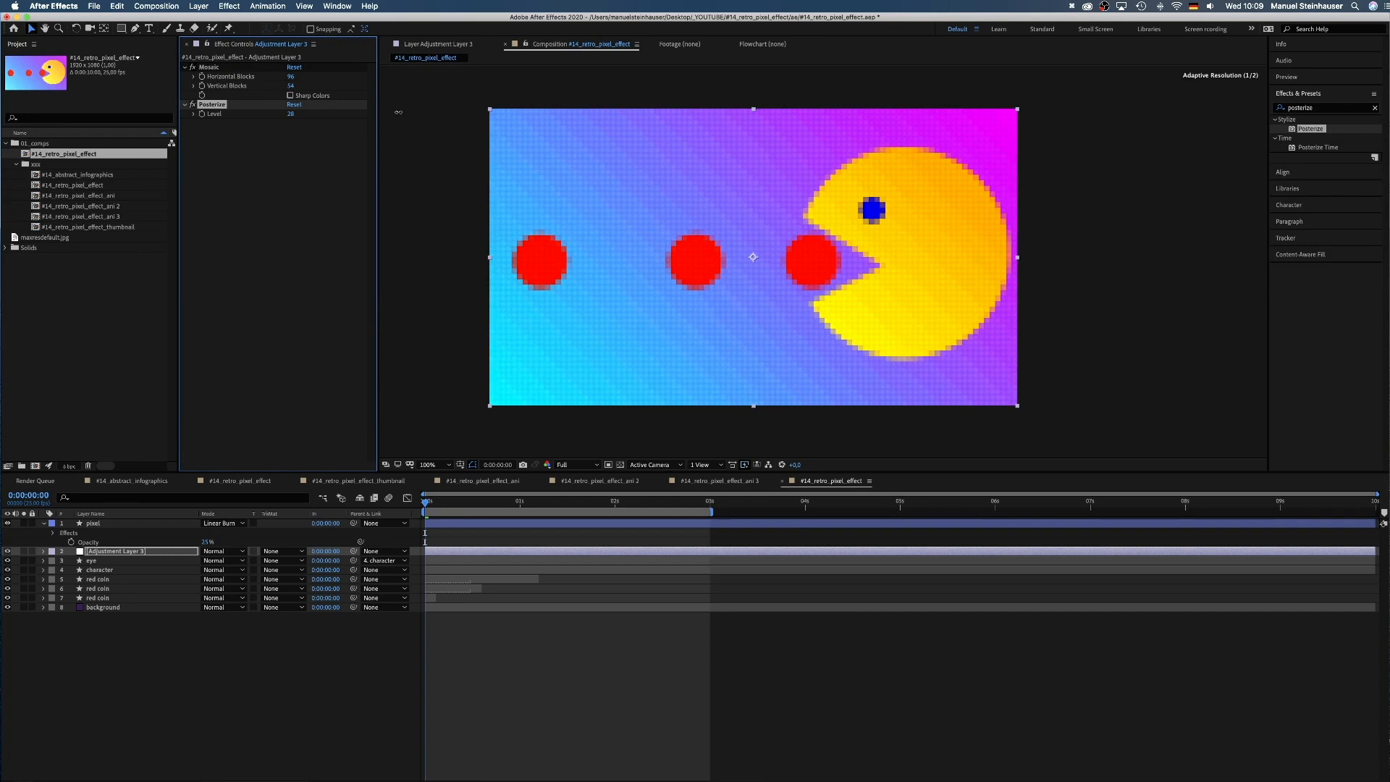
left_click(291, 114)
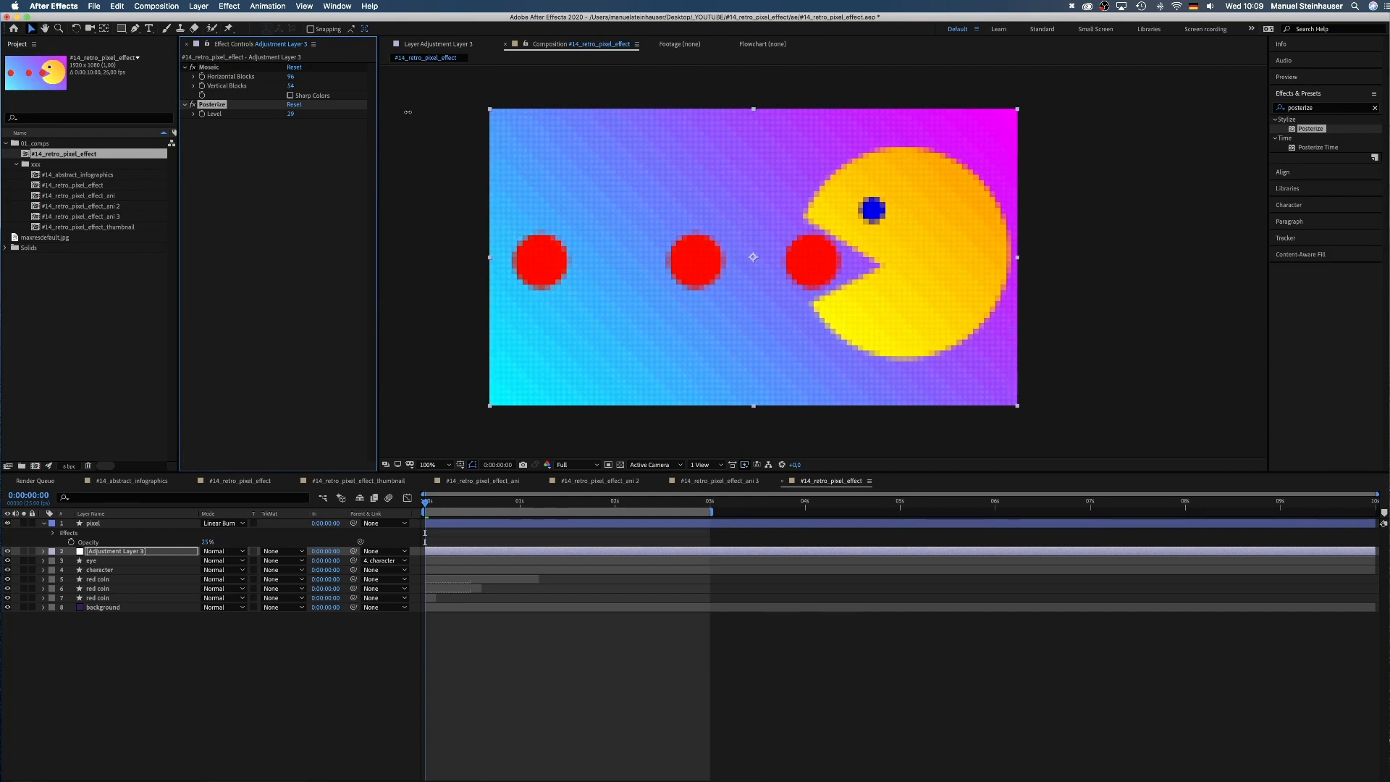